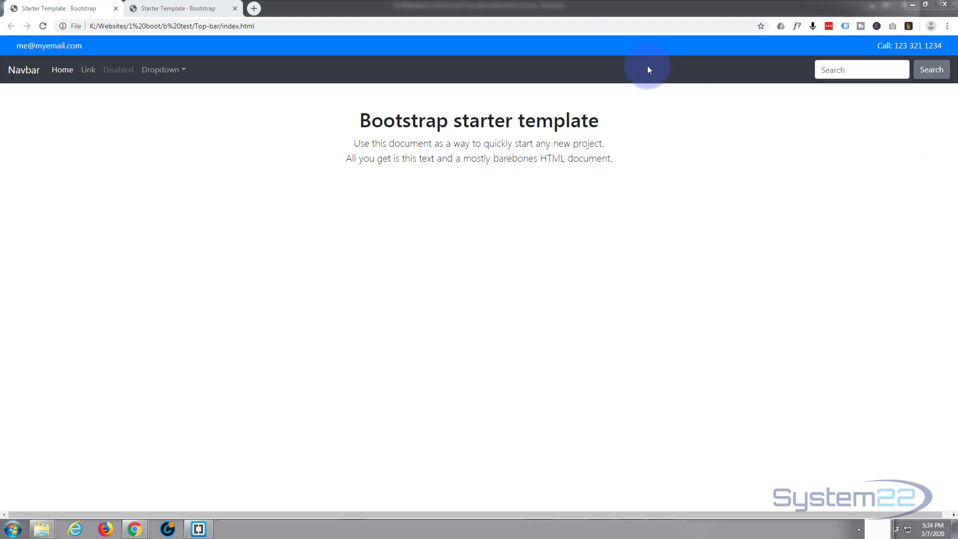
mouse_move(583, 57)
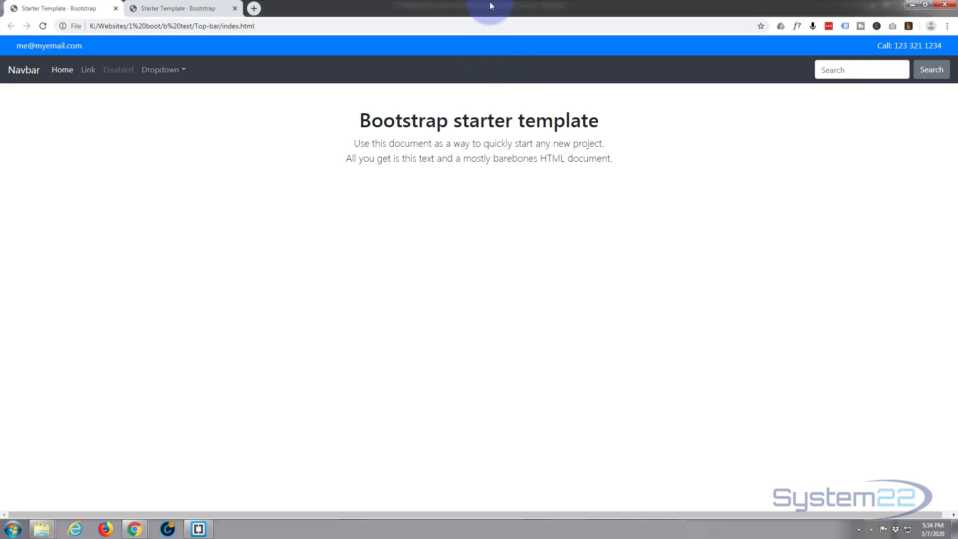
Open DevTools device emulation and preview the page as an iPad at full size
key("F12")
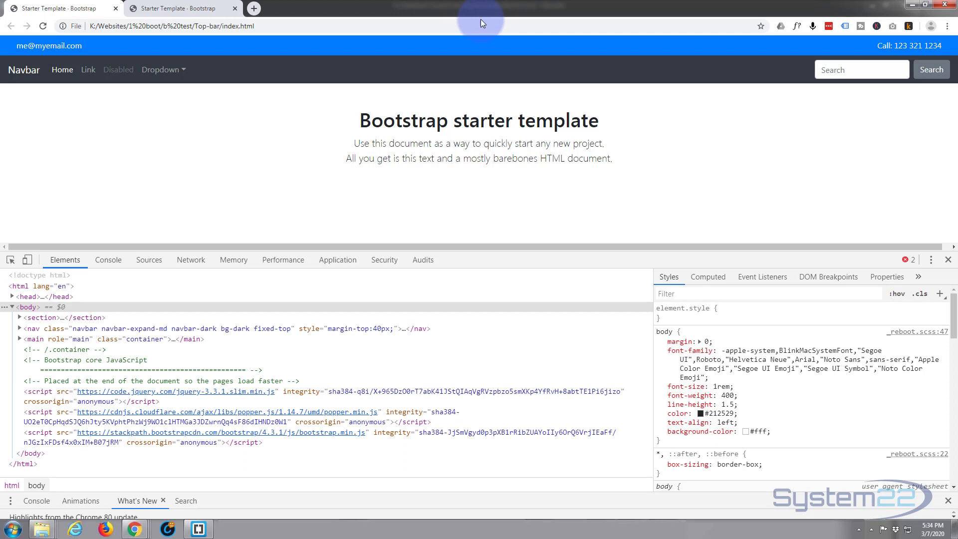
mouse_move(101, 238)
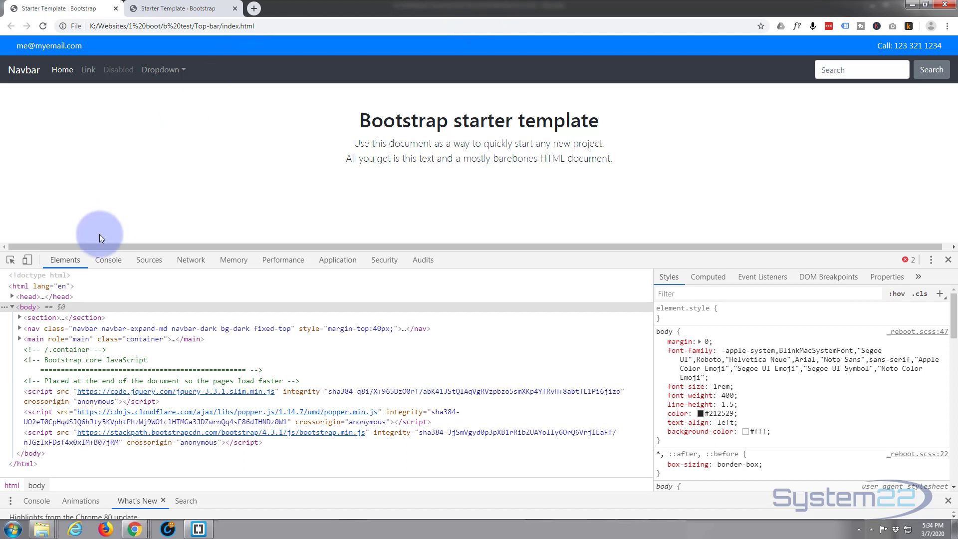
mouse_move(28, 260)
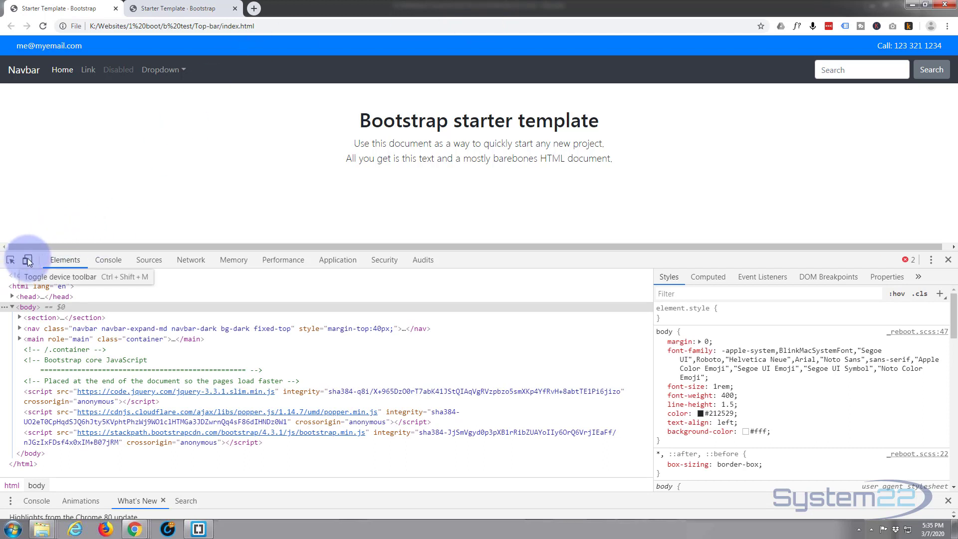
left_click(28, 259)
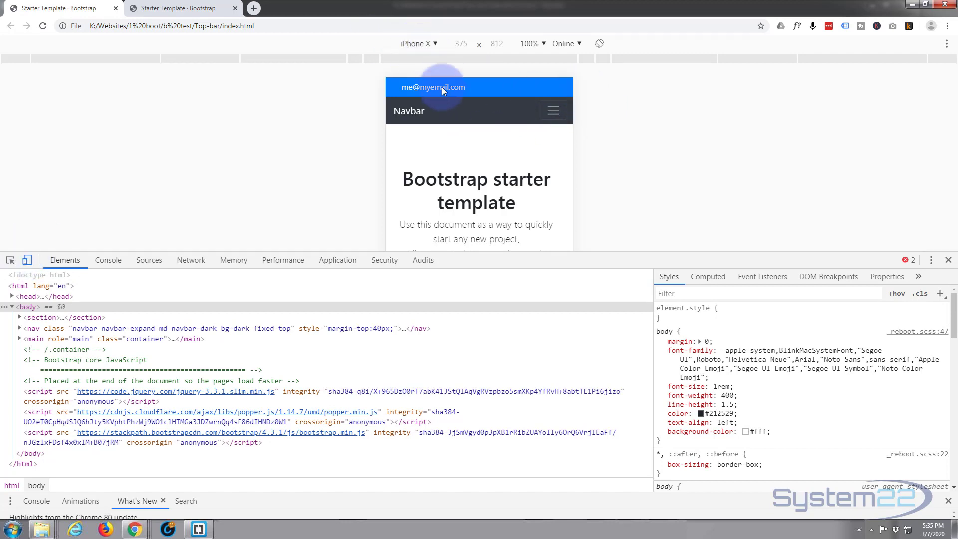
mouse_move(568, 90)
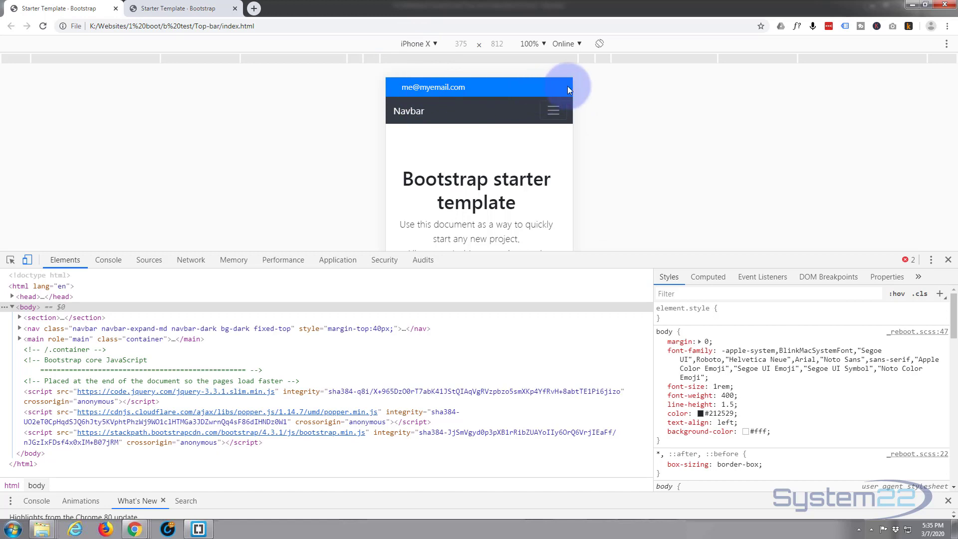
mouse_move(435, 43)
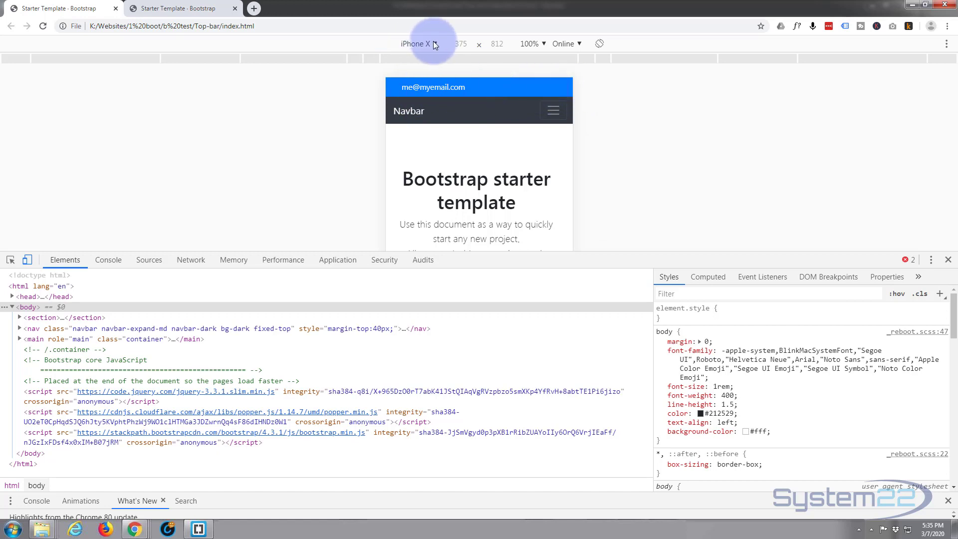
left_click(417, 43)
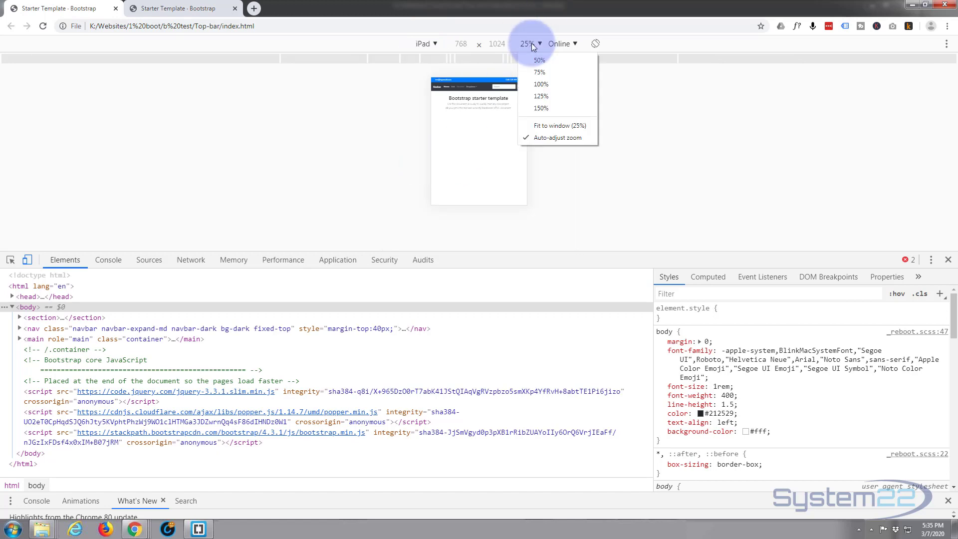
left_click(540, 84)
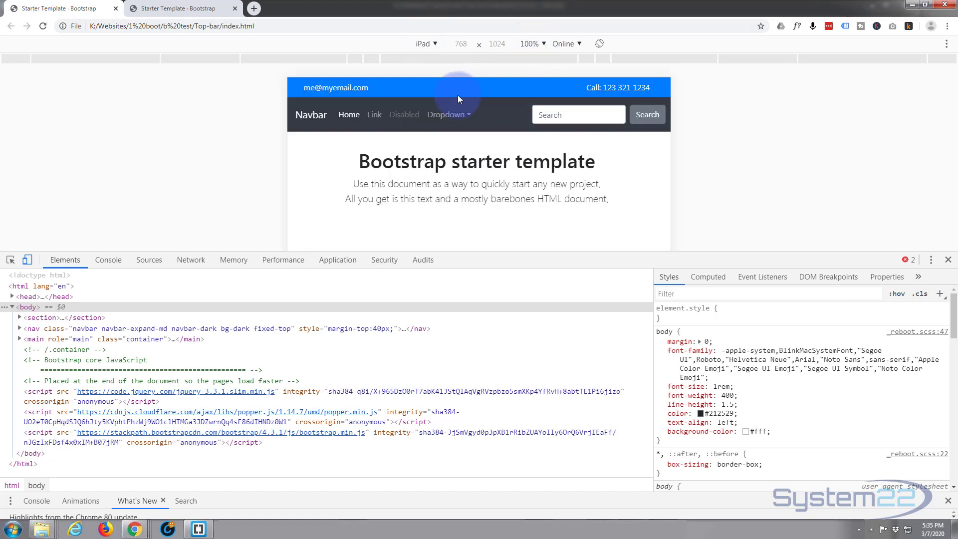
mouse_move(437, 43)
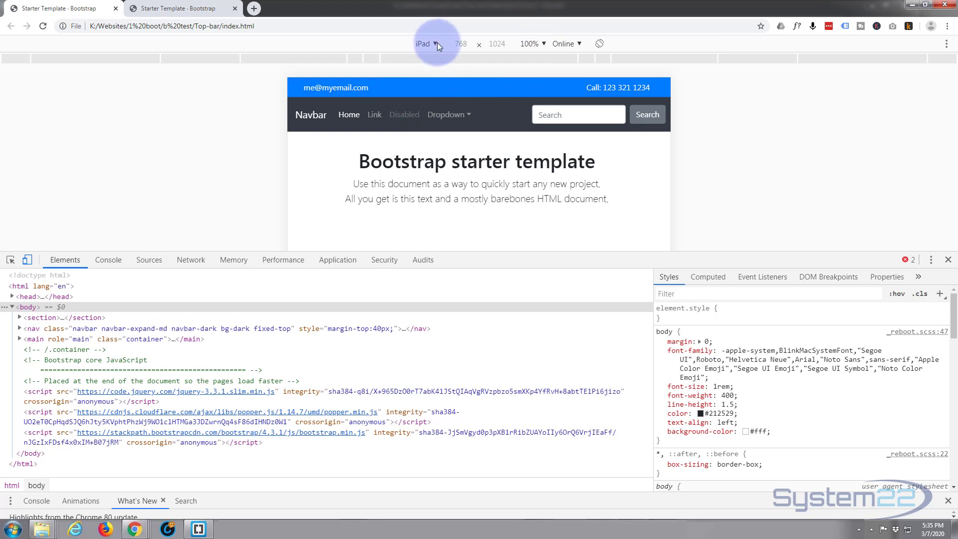
Preview the page as iPhone X at 100% zoom, then switch to a responsive viewport
left_click(430, 44)
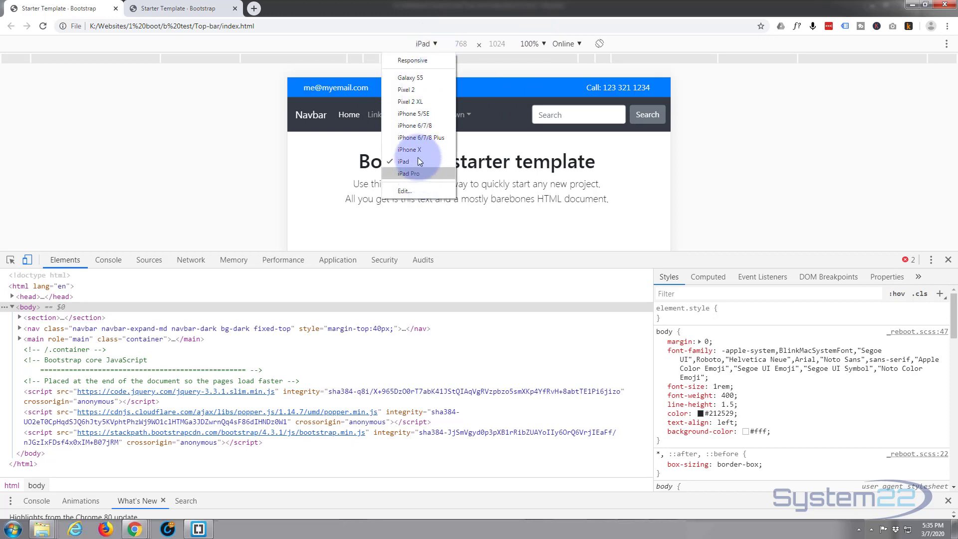
left_click(409, 150)
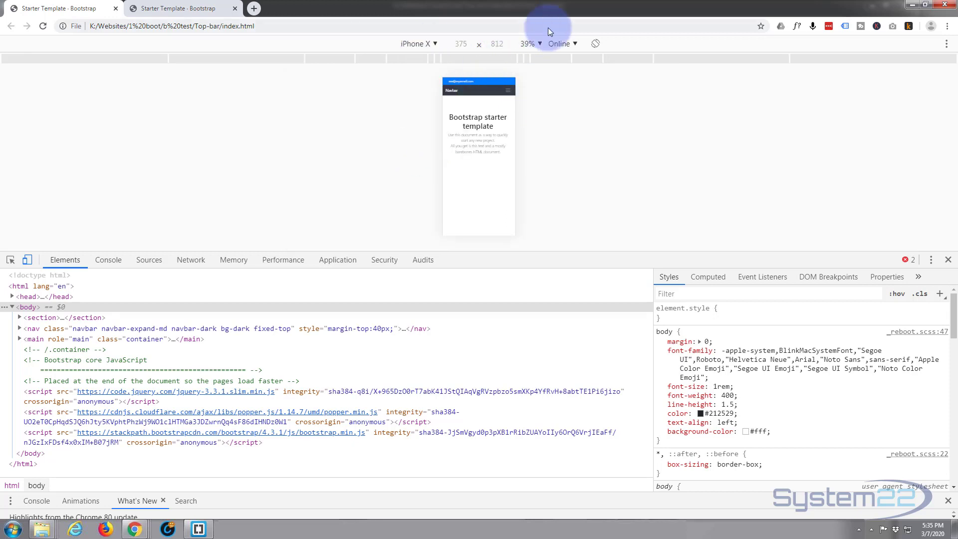
left_click(528, 44)
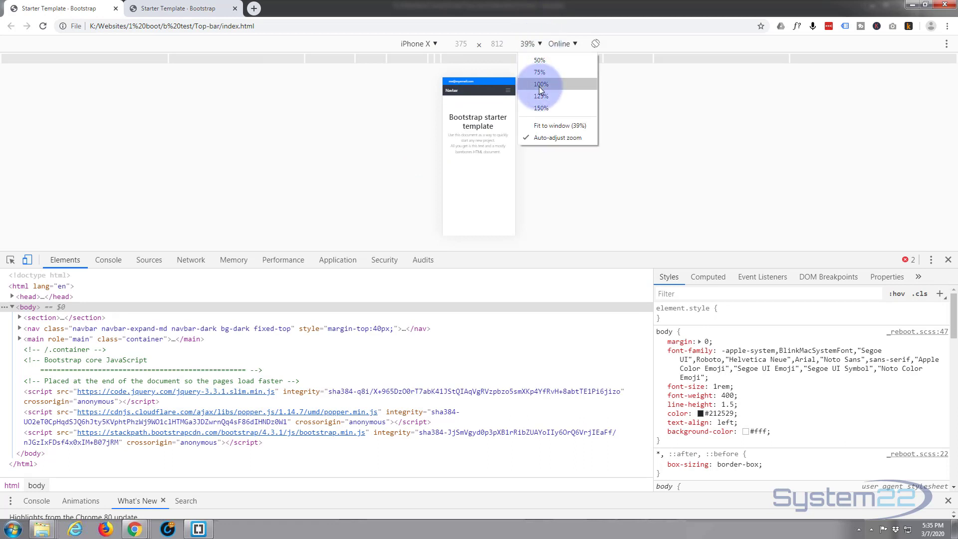
left_click(538, 84)
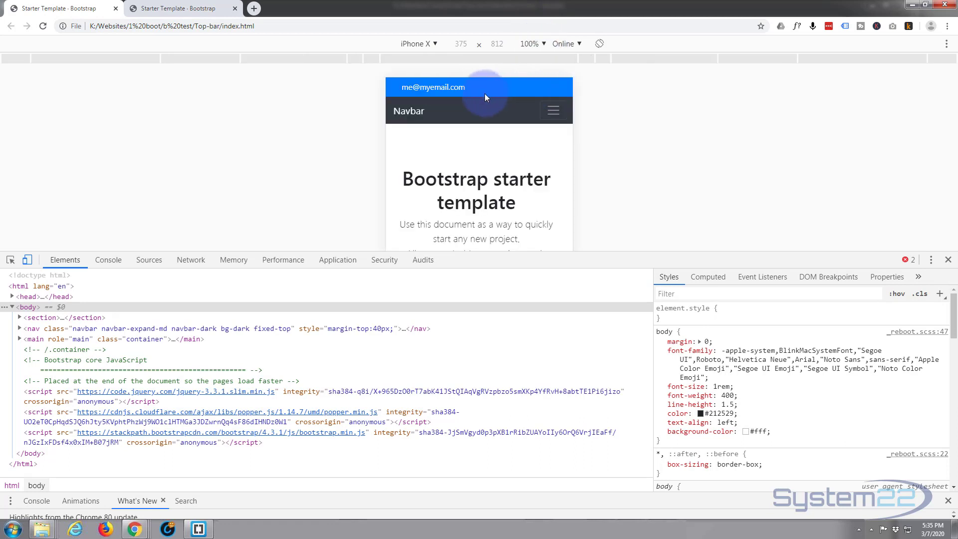
left_click(417, 43)
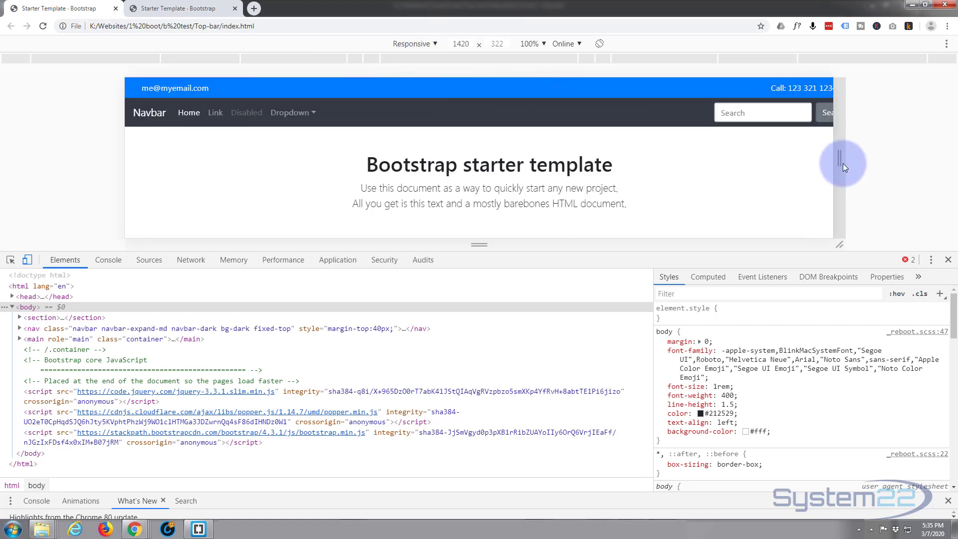
Resize the responsive viewport from about 1160 px down to about 773 px
left_click_drag(841, 164, 762, 159)
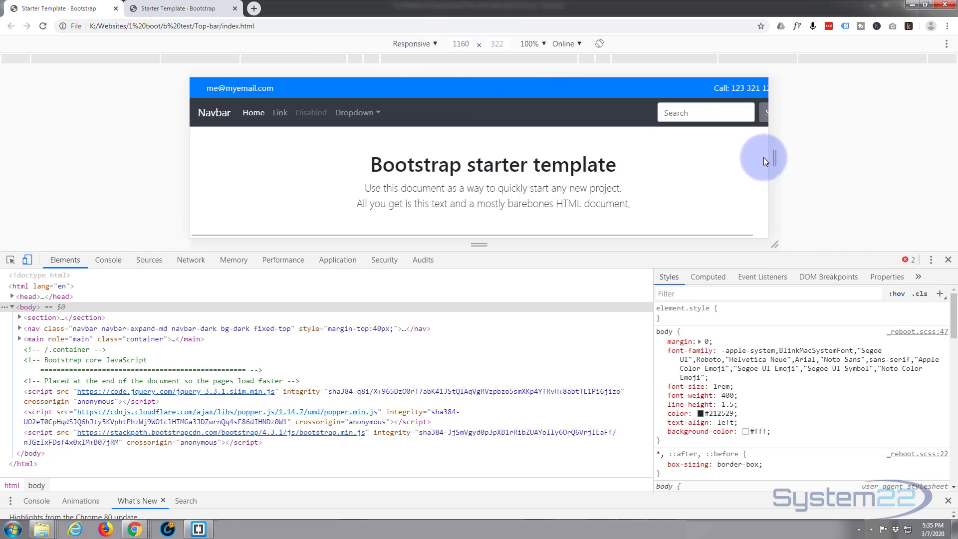
left_click_drag(764, 158, 702, 157)
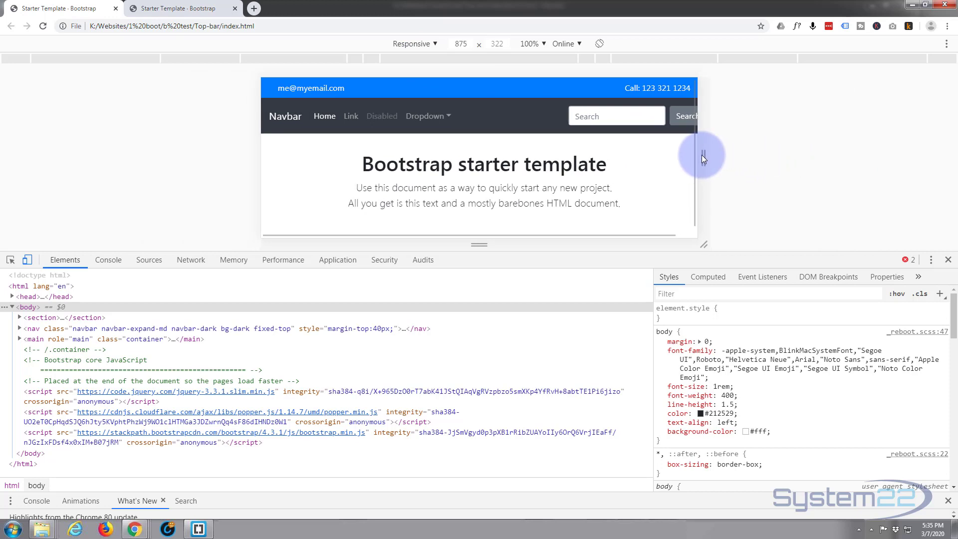
left_click_drag(701, 159, 669, 159)
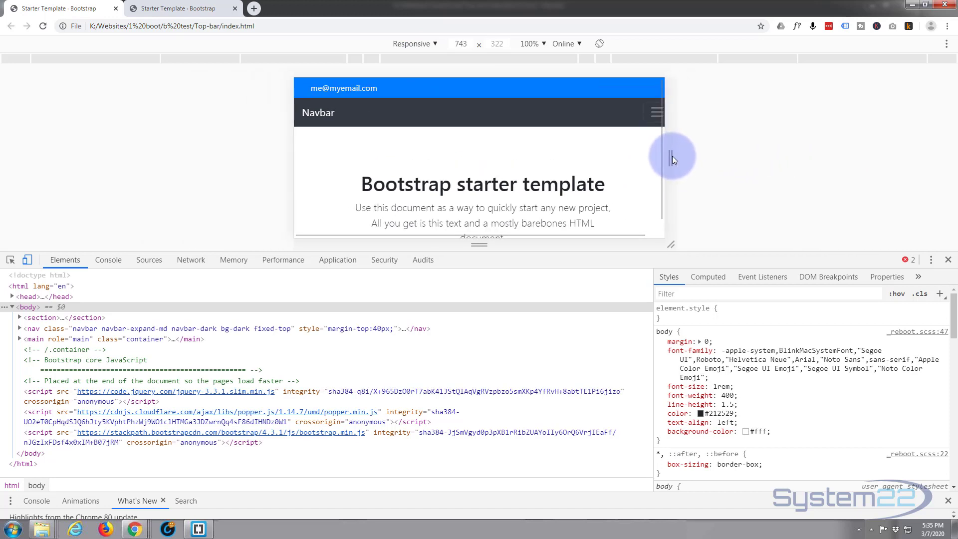
left_click_drag(672, 159, 687, 159)
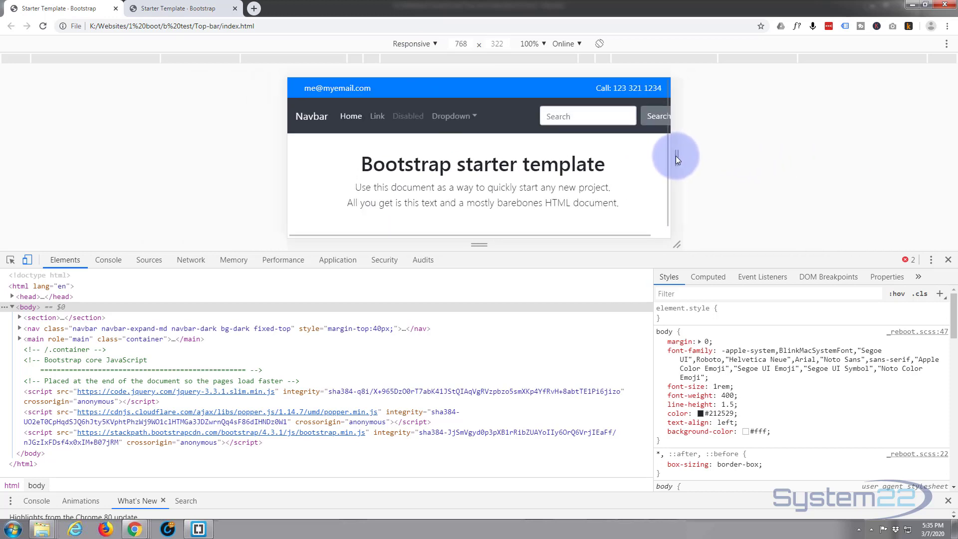
left_click_drag(674, 155, 677, 156)
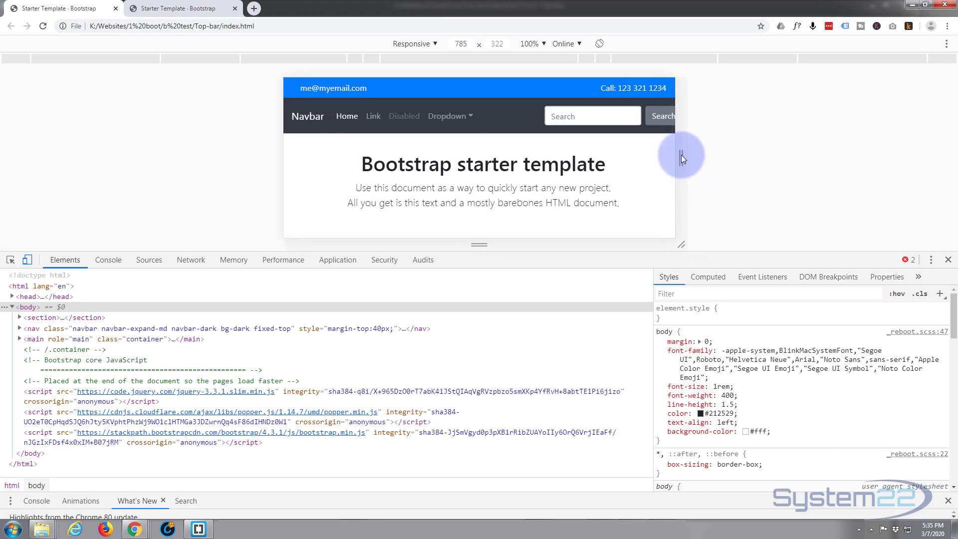
left_click_drag(680, 156, 675, 155)
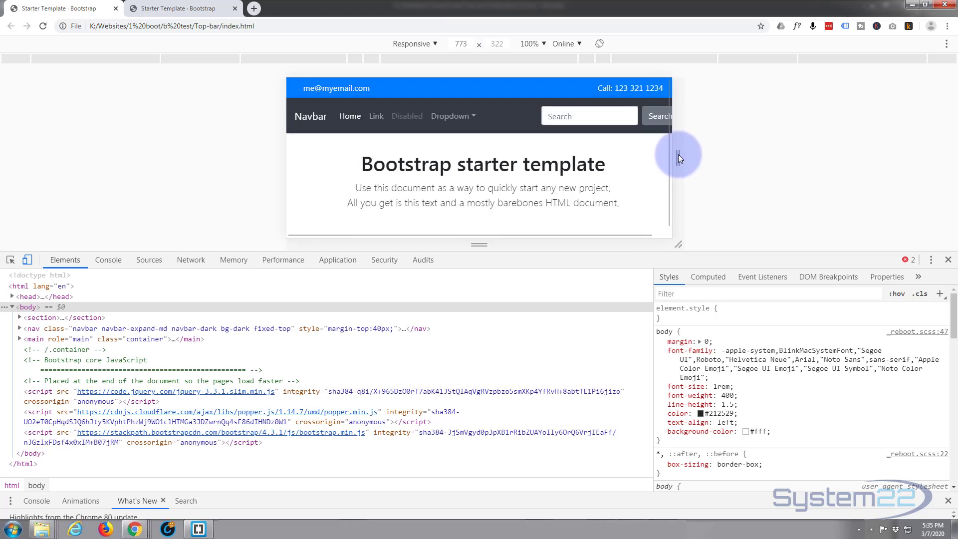
left_click_drag(670, 153, 673, 152)
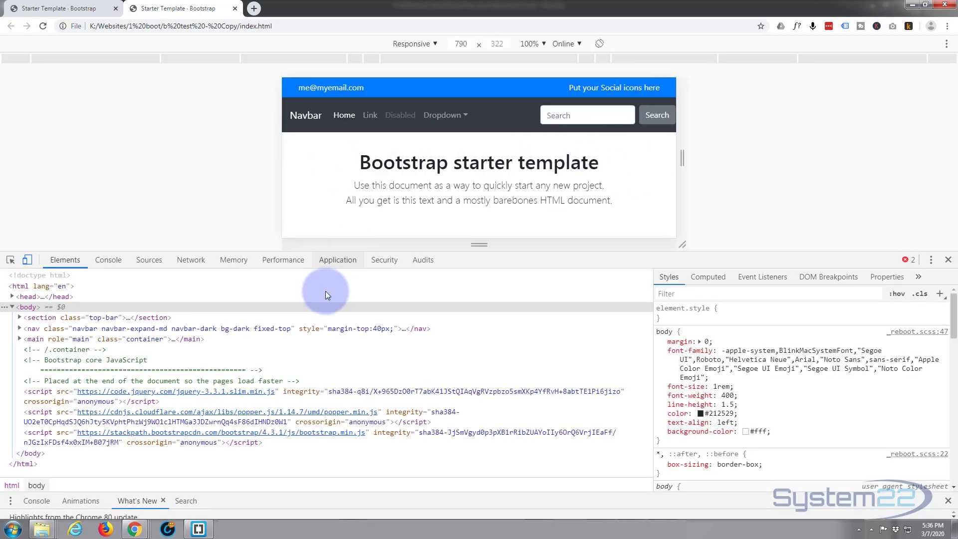
Re-select iPhone X emulation and check the zoom options, then close the developer tools
left_click(413, 43)
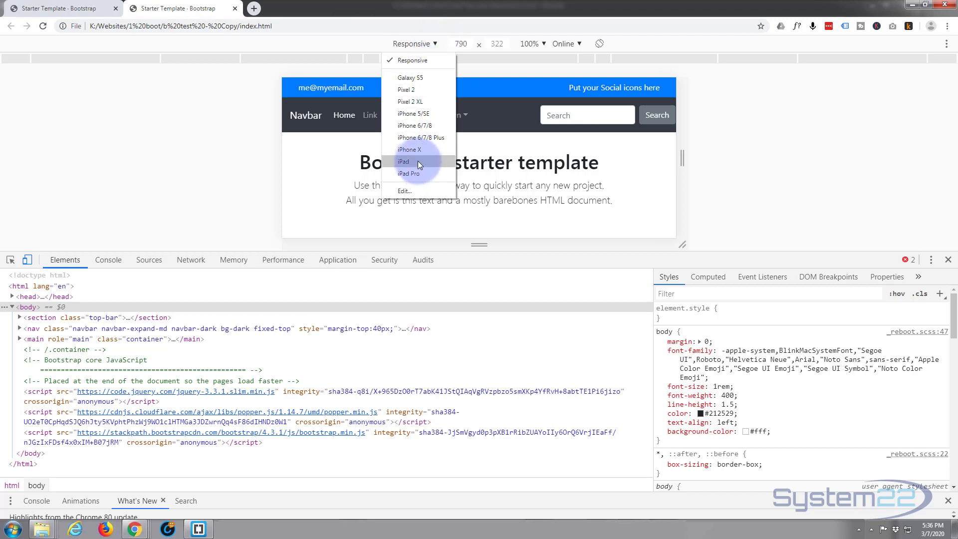
left_click(409, 150)
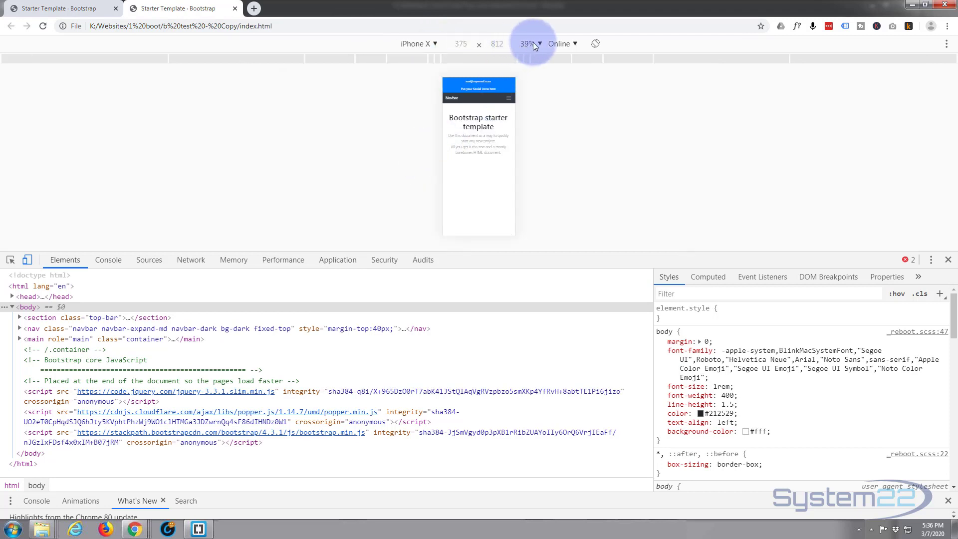
left_click(522, 44)
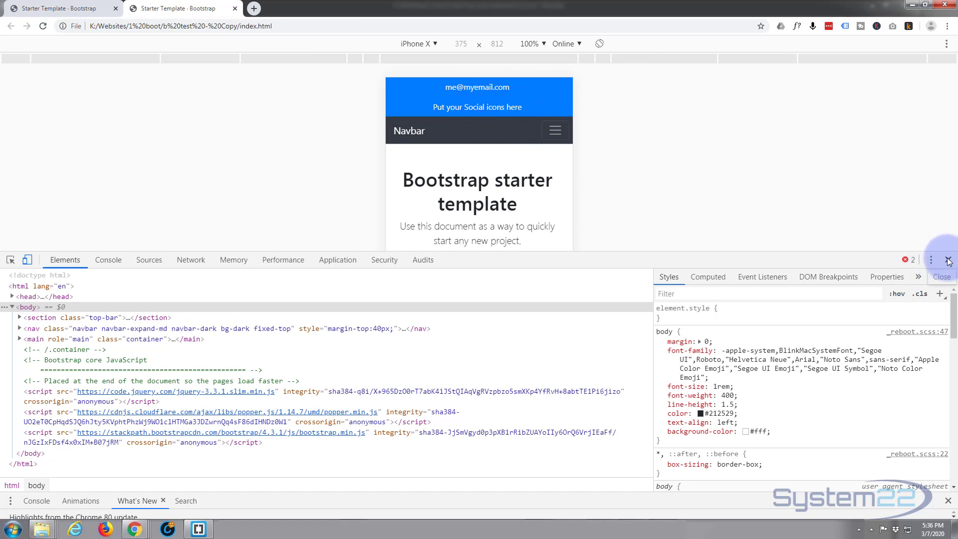
left_click(947, 260)
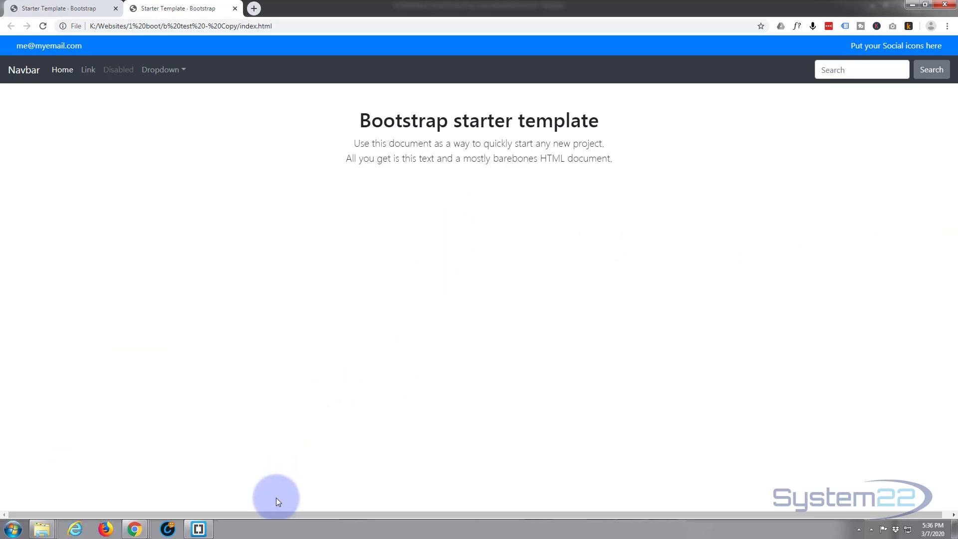
Add a <style> block below the stylesheet link in index.html
left_click(198, 529)
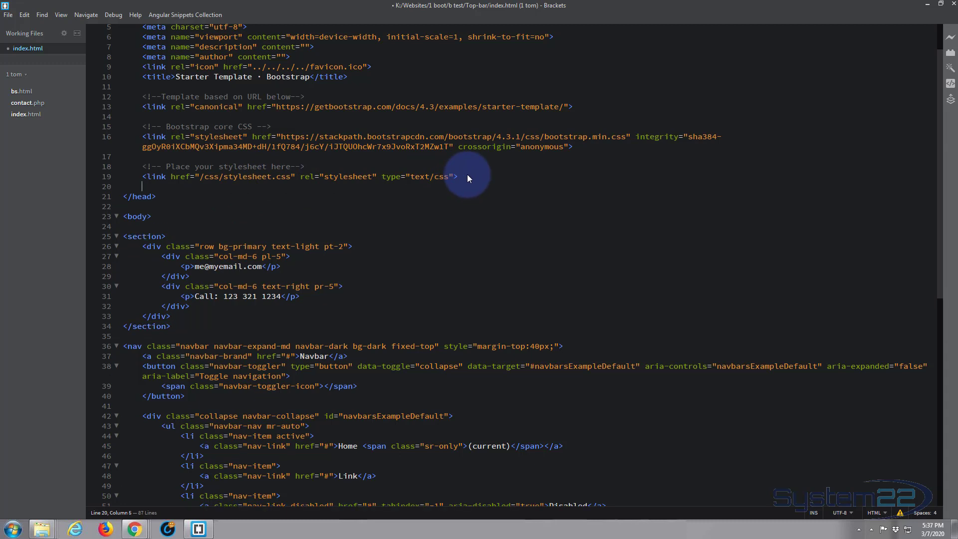
type("<style></style>")
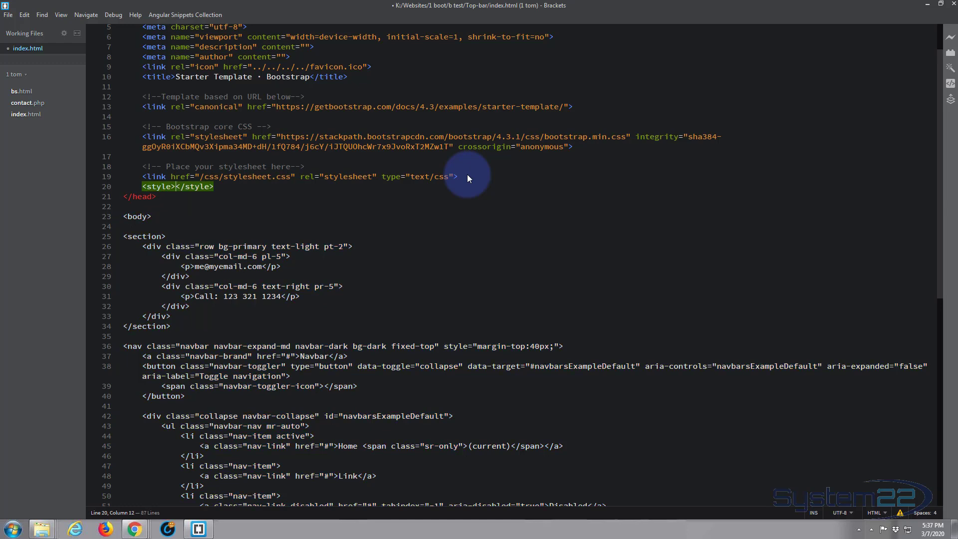
key("Enter")
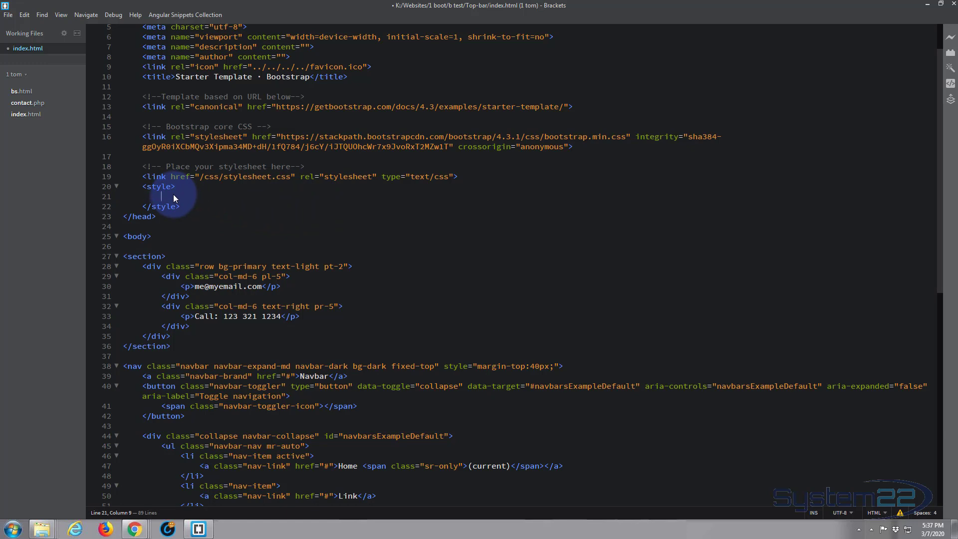
type("@media")
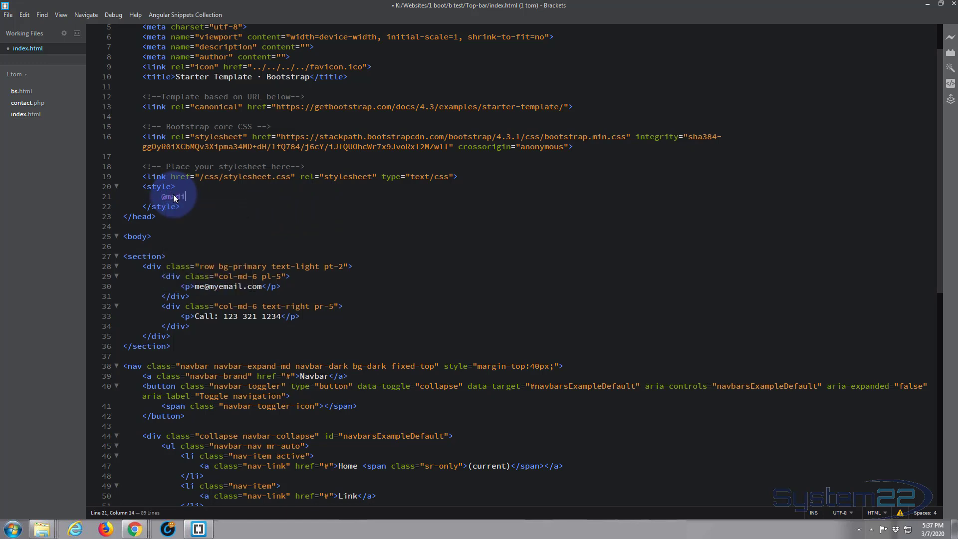
type("a only")
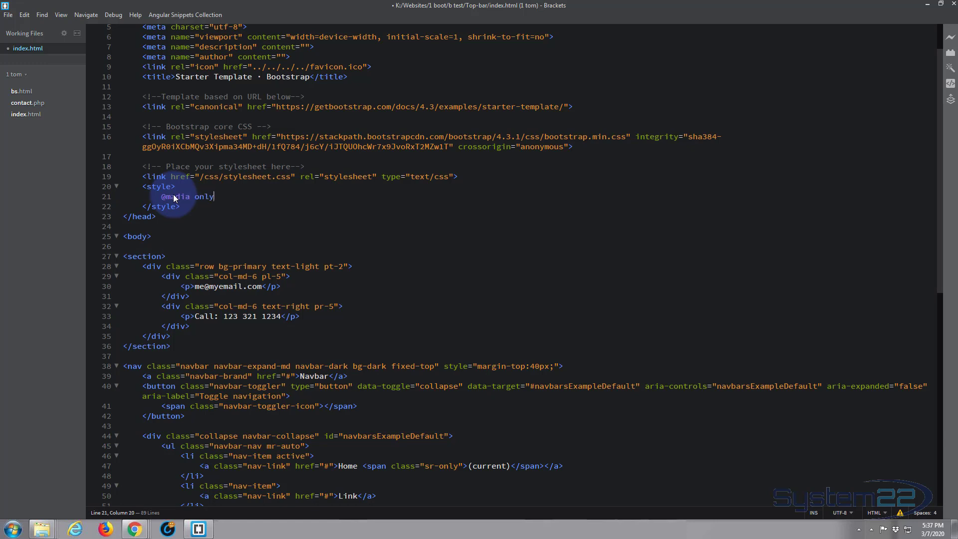
type("screen")
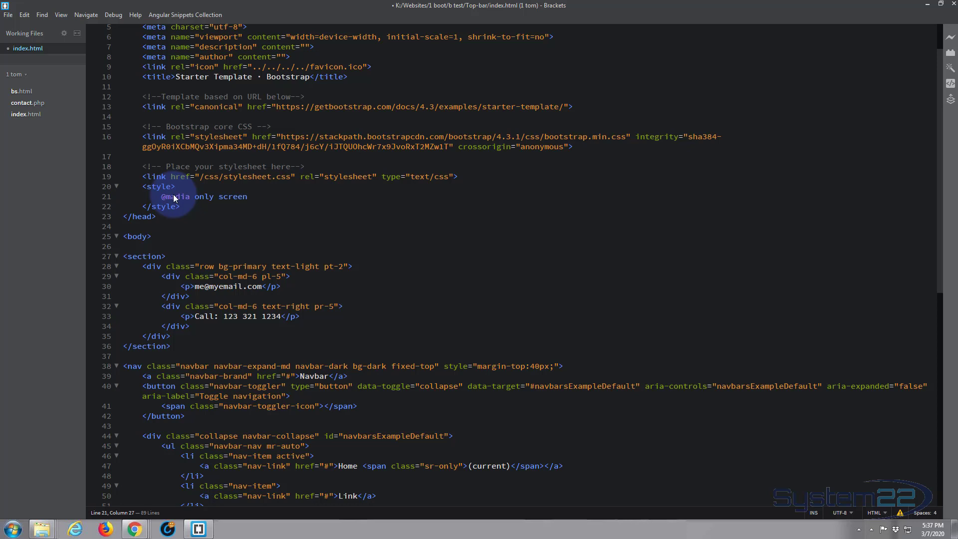
type("a")
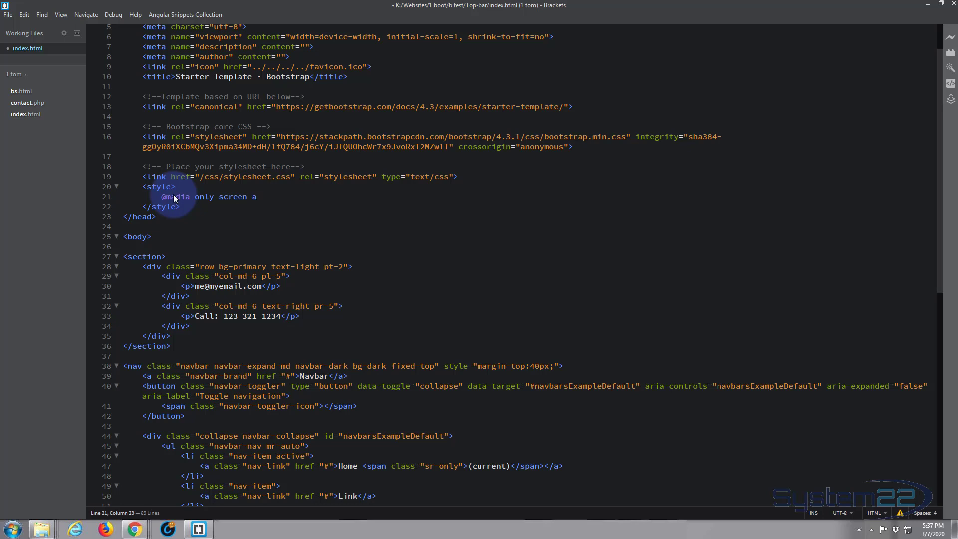
type("and ()")
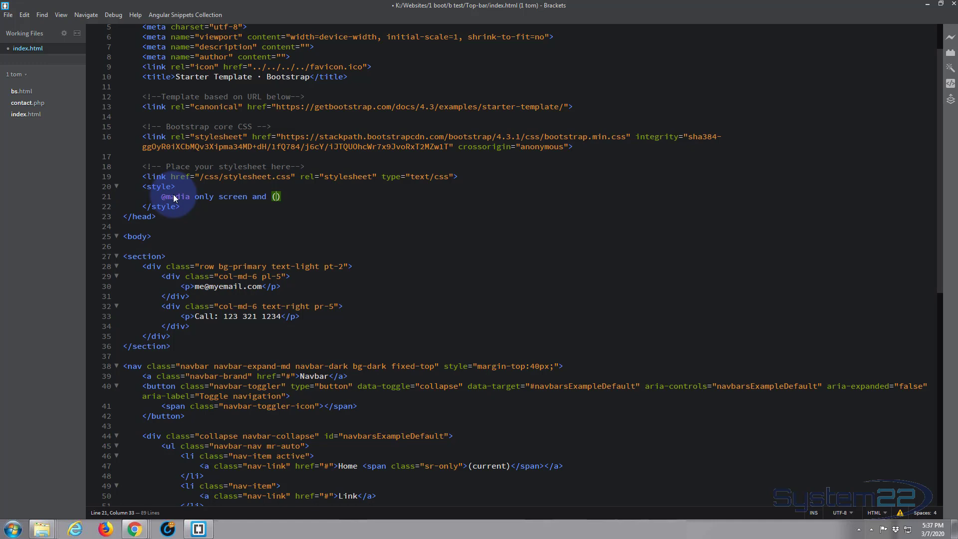
type("max-")
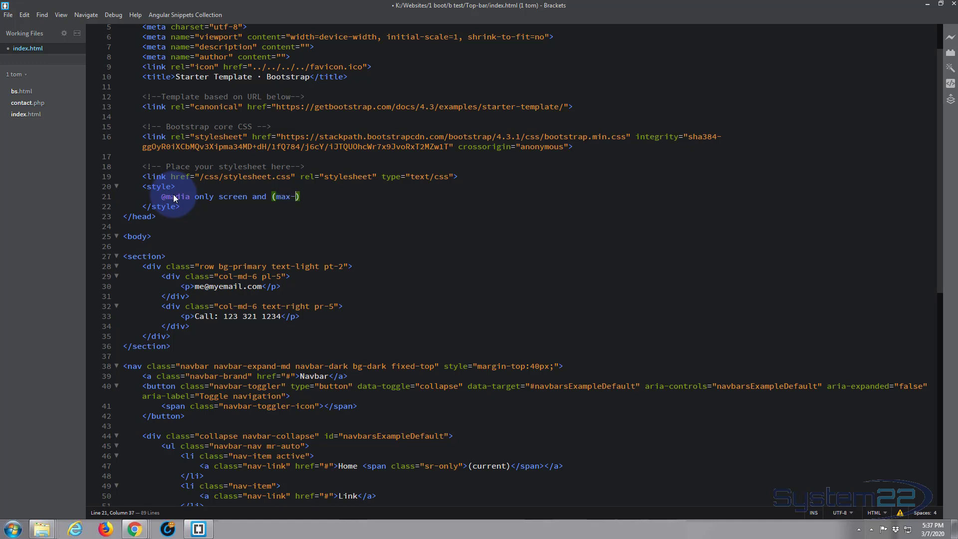
type("with")
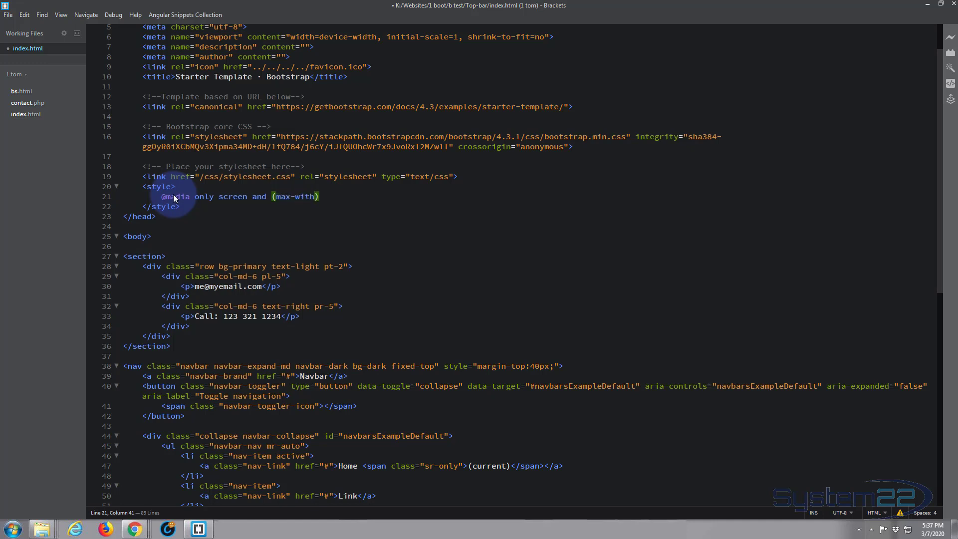
key("Backspace")
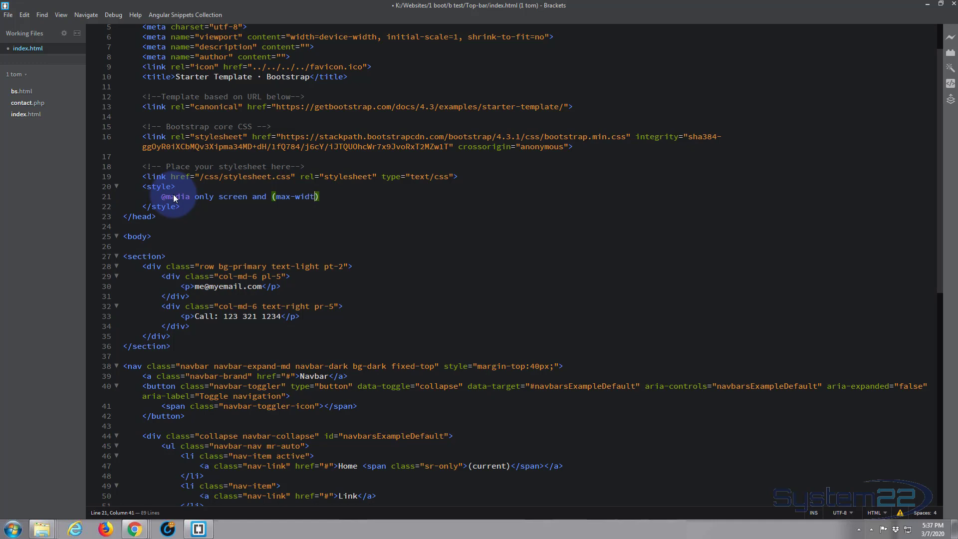
type(":7")
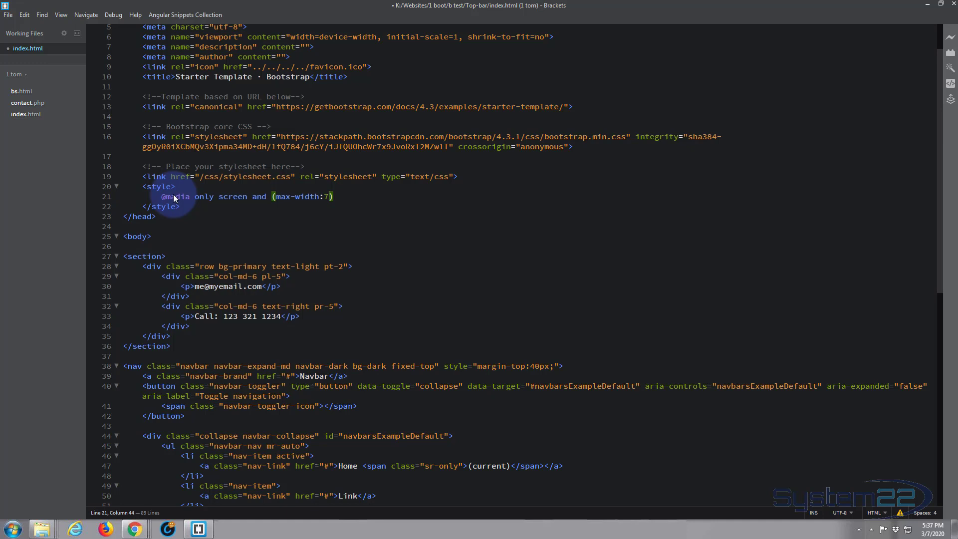
type("80px")
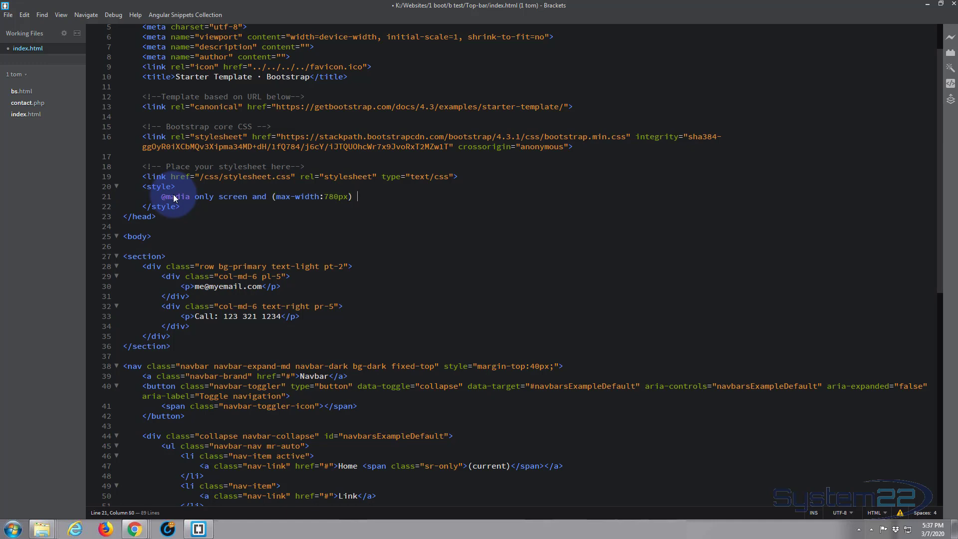
type("{")
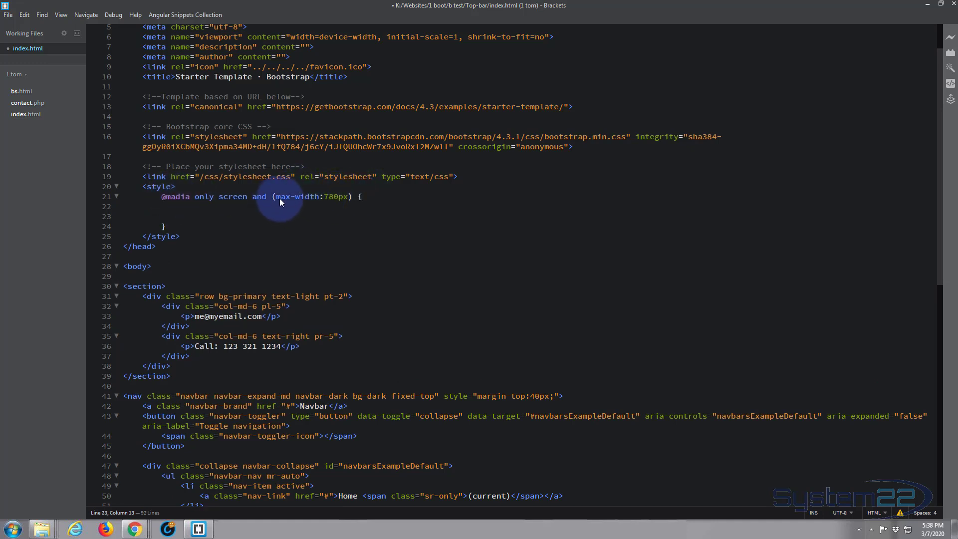
mouse_move(299, 200)
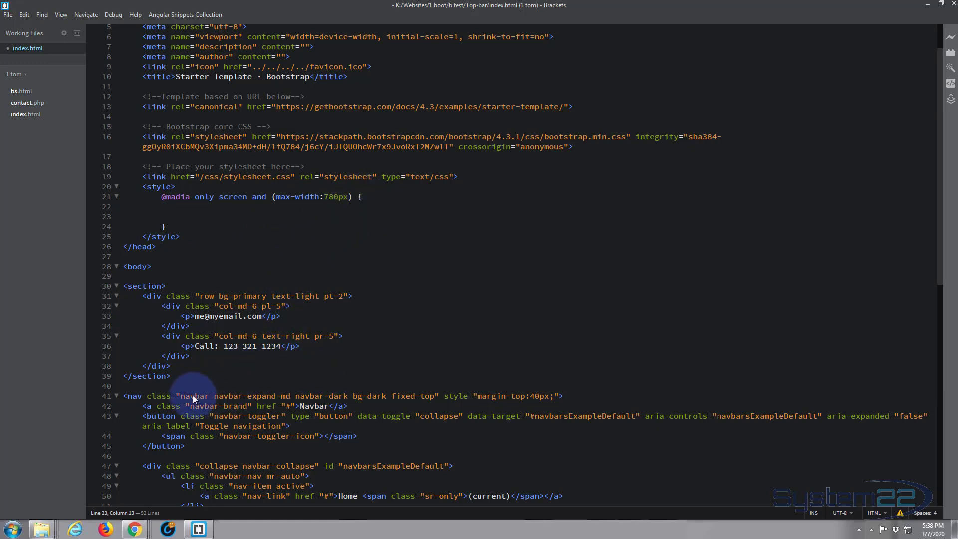
mouse_move(542, 403)
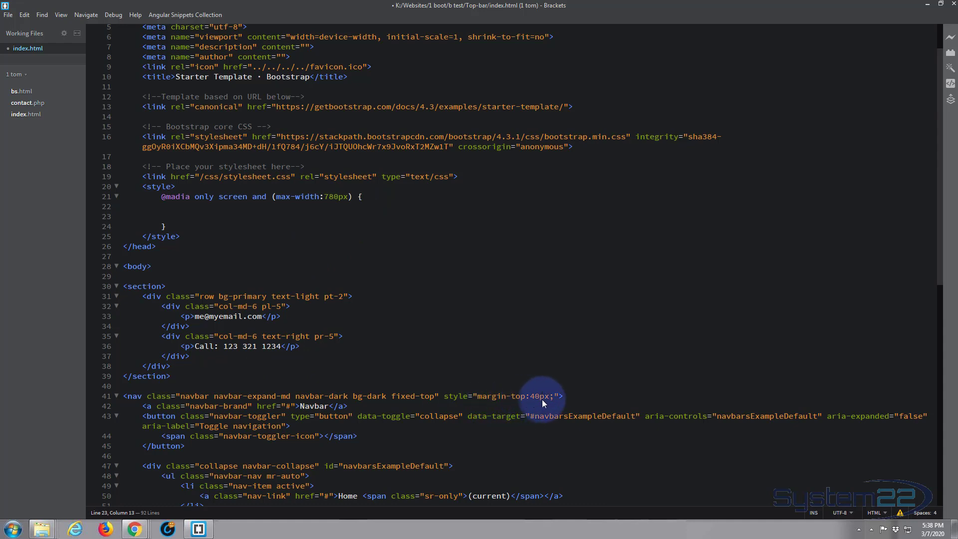
mouse_move(595, 307)
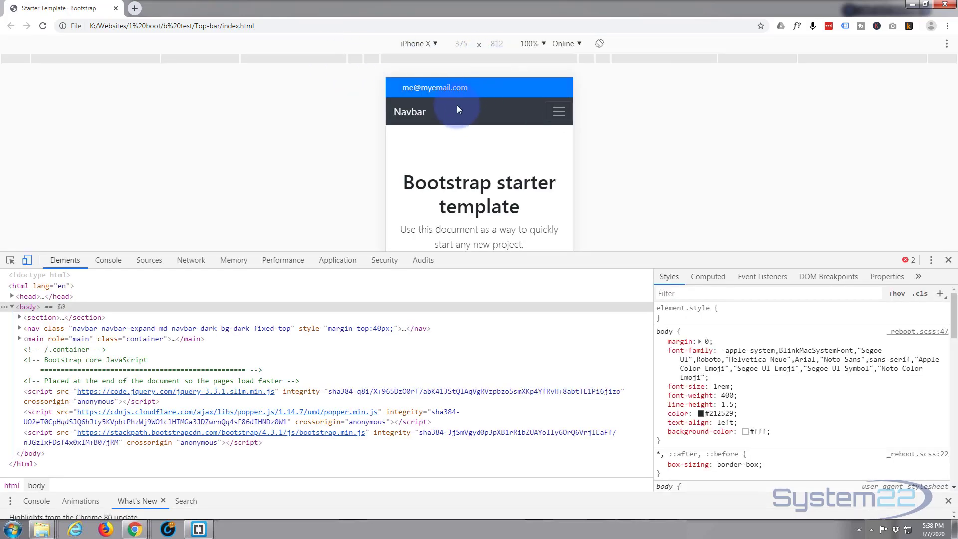
mouse_move(510, 107)
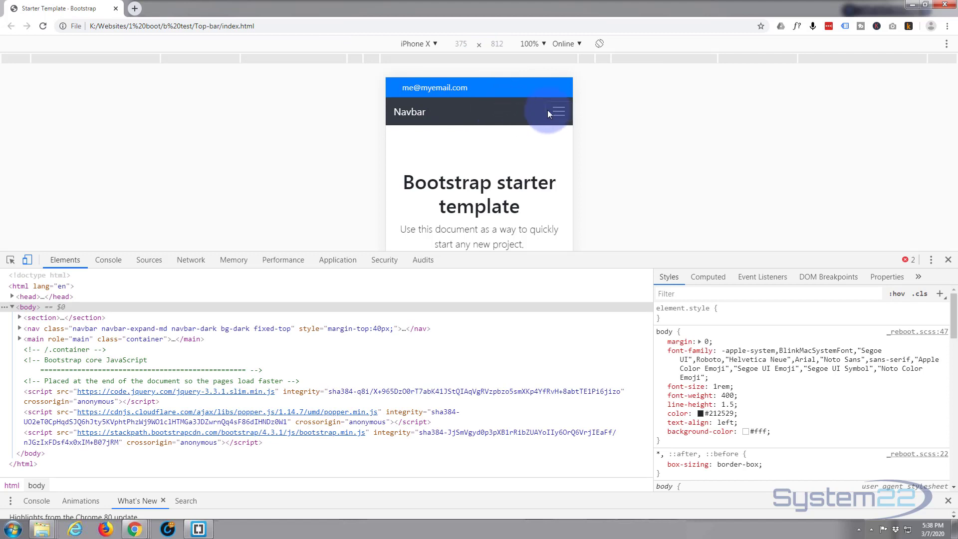
mouse_move(520, 142)
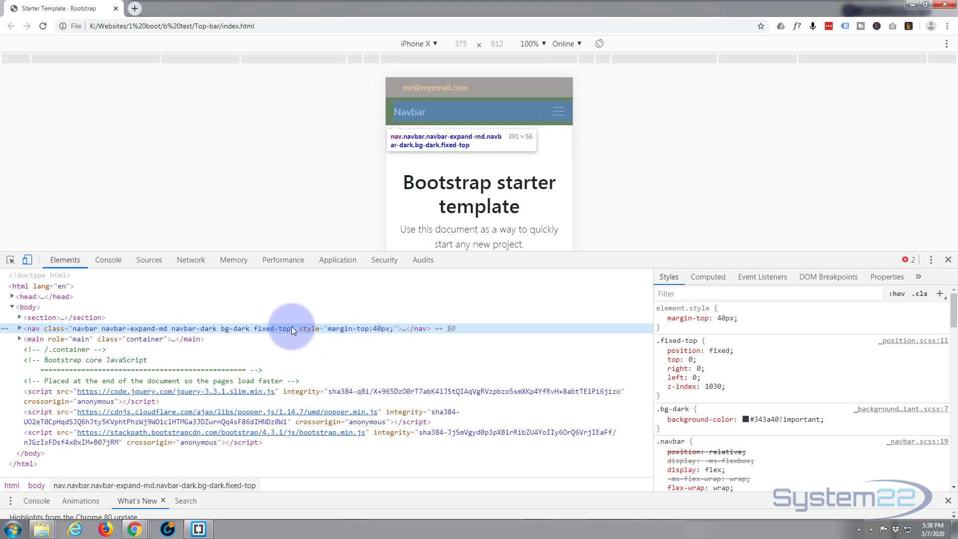
Inspect the navbar element and its styles in the emulated preview
left_click(19, 329)
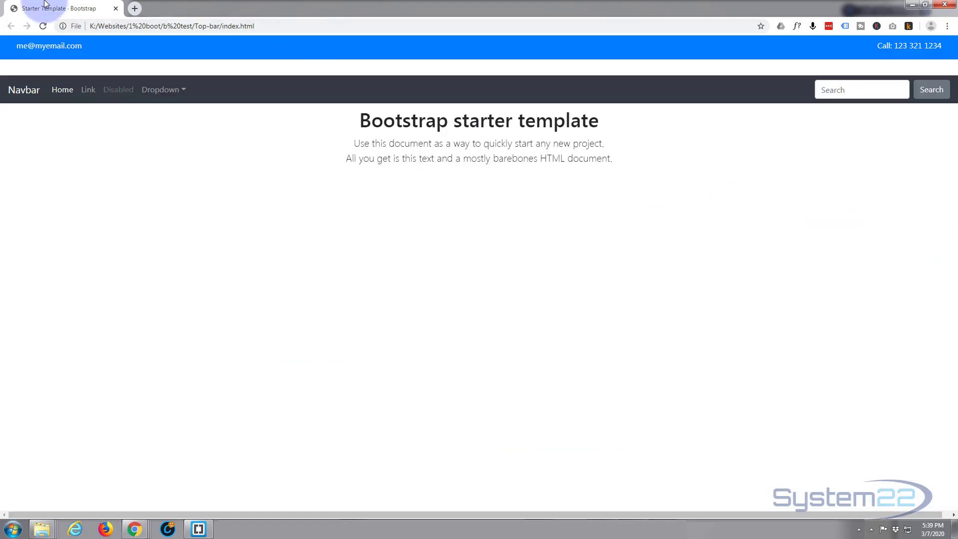
Add a .navbar rule with margin-top:80px !important inside the media query
left_click(43, 25)
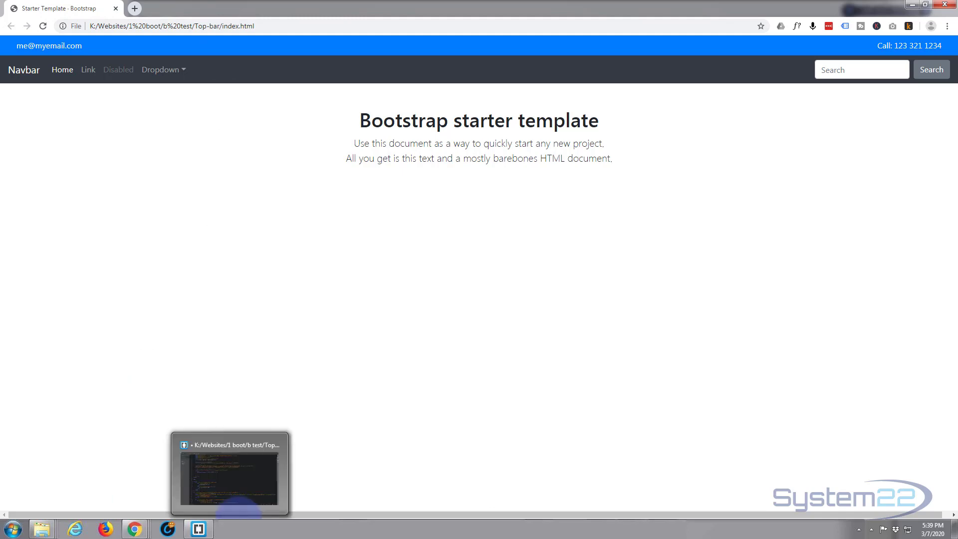
left_click(229, 474)
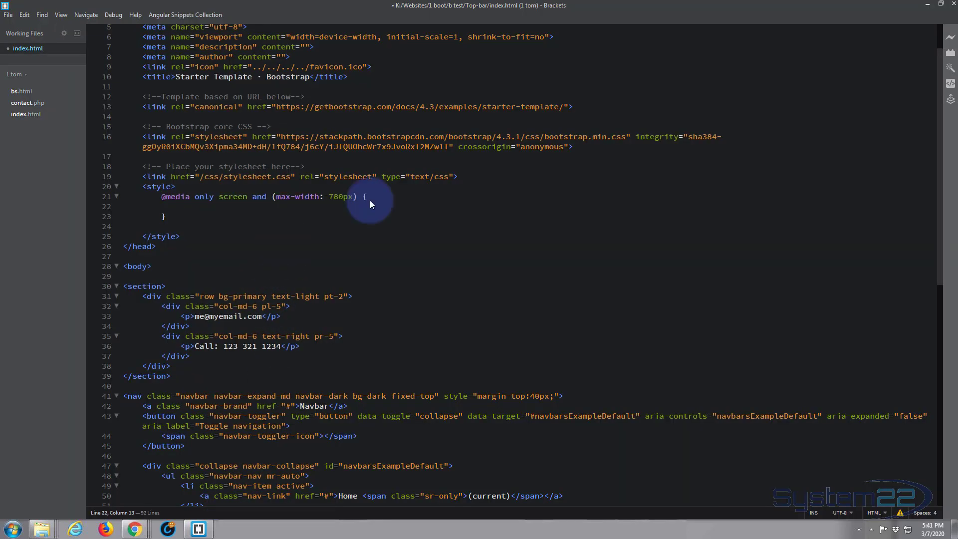
type(".navbar {")
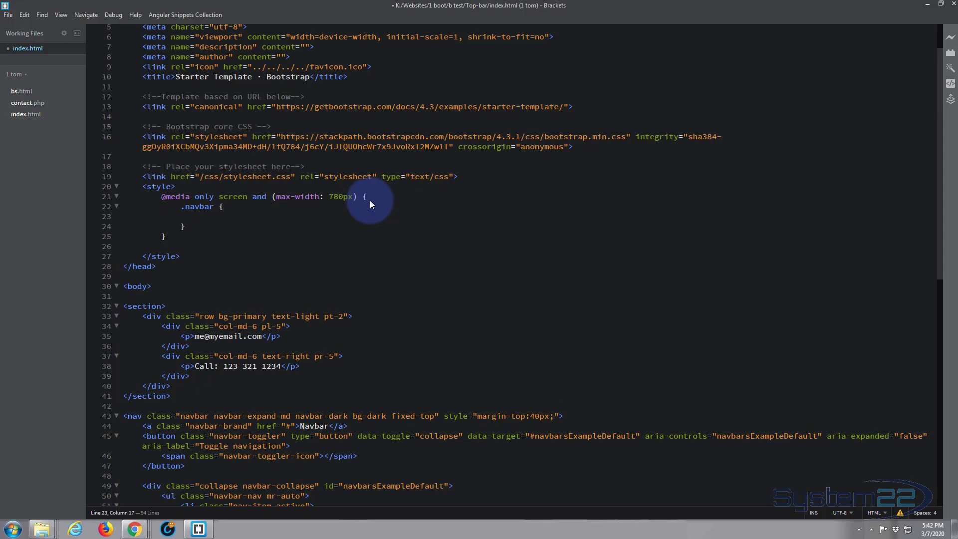
type("margin")
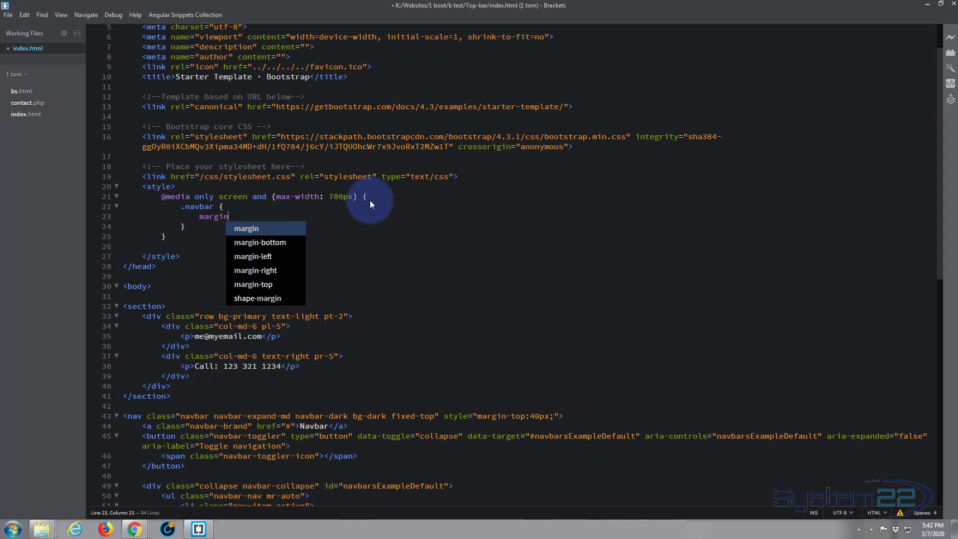
type("-top")
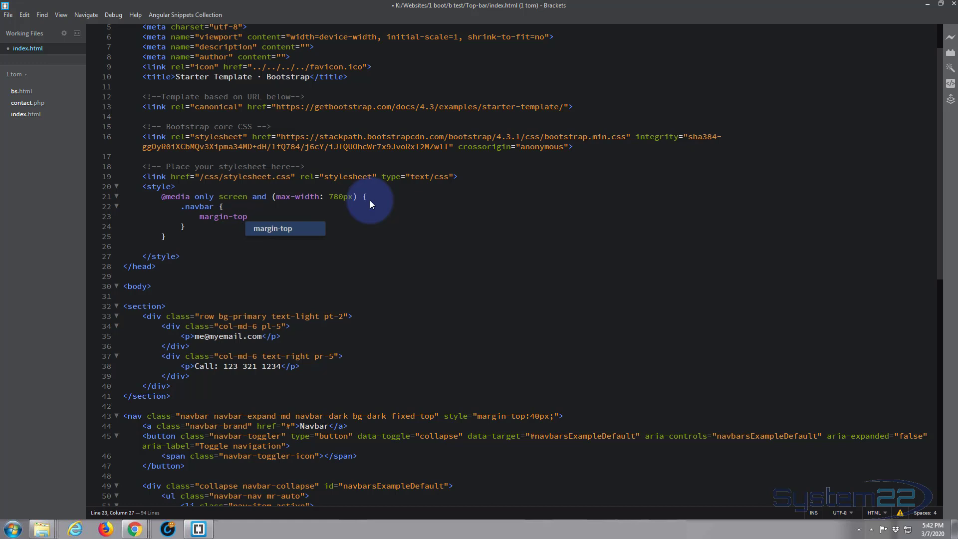
type(":80")
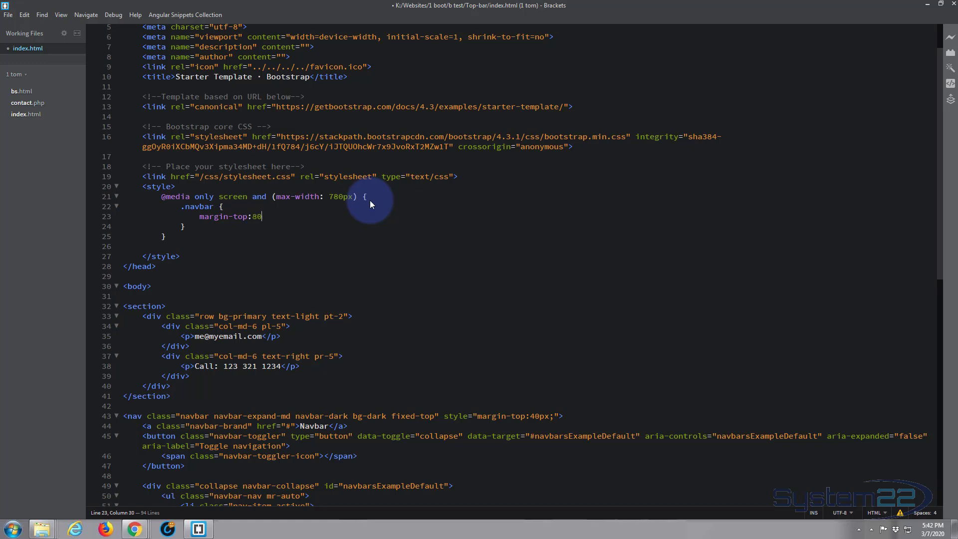
type("px")
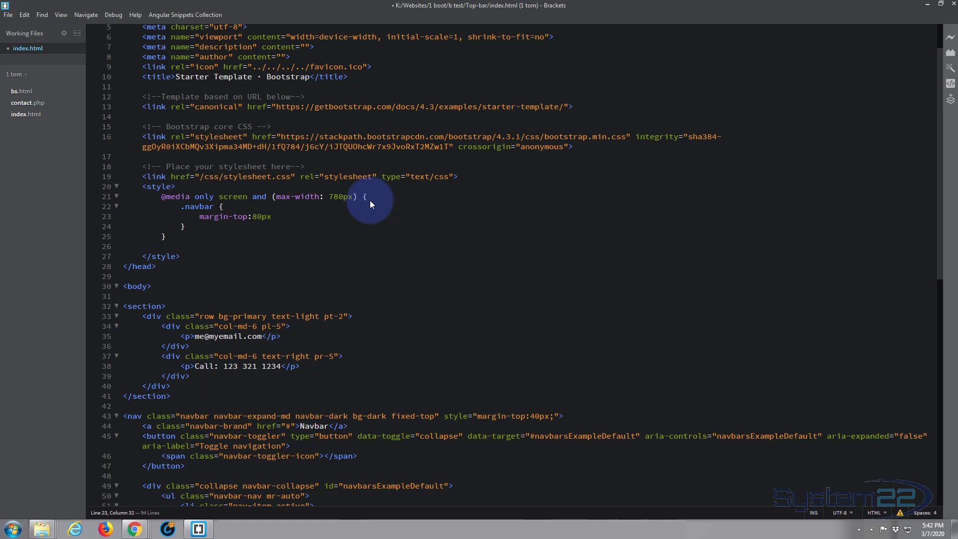
type("!imp")
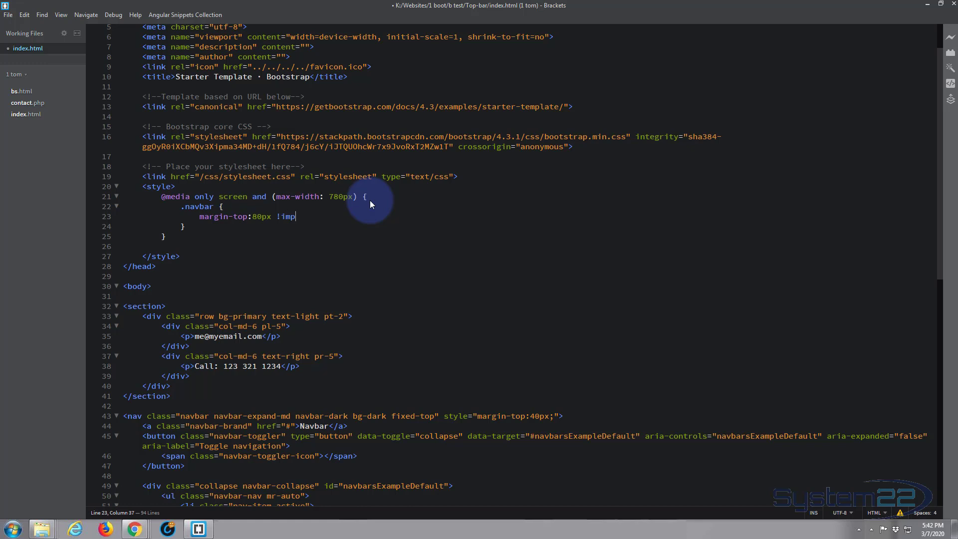
type("ortant")
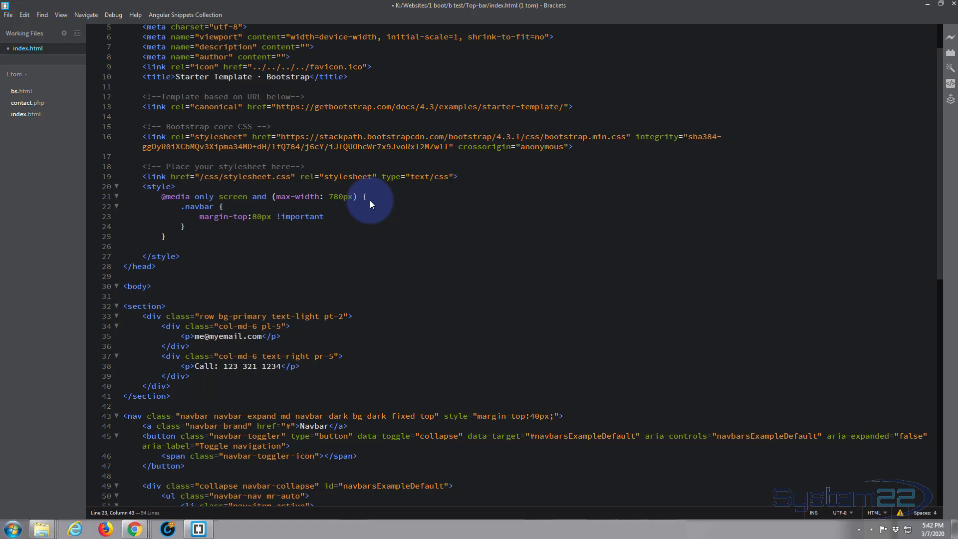
left_click(324, 216)
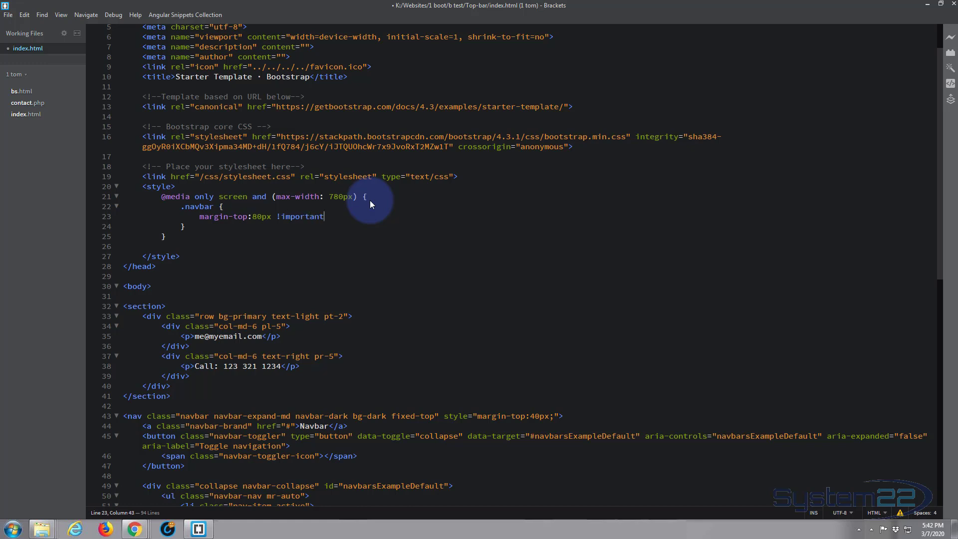
type(";")
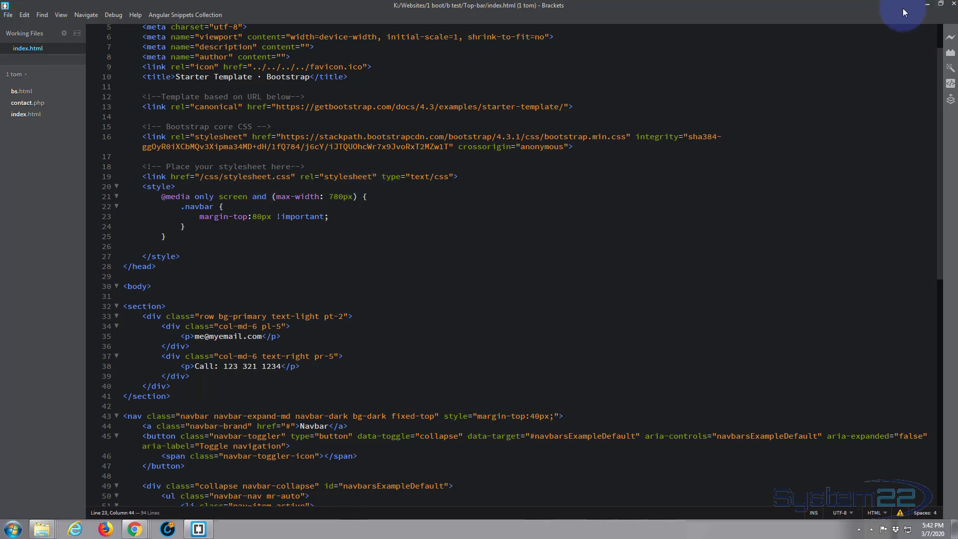
Reload the page in Chrome, check the iPhone X layout, and close DevTools
left_click(134, 529)
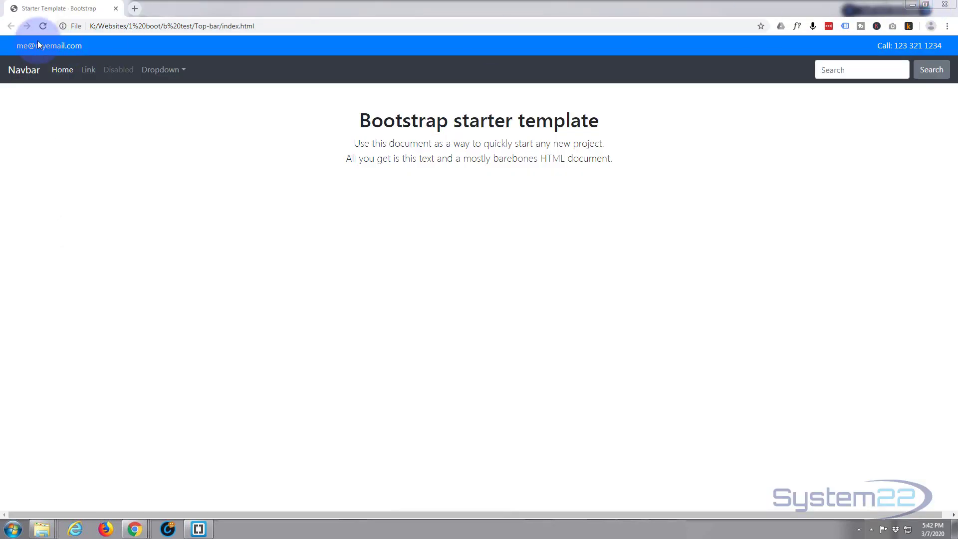
left_click(43, 25)
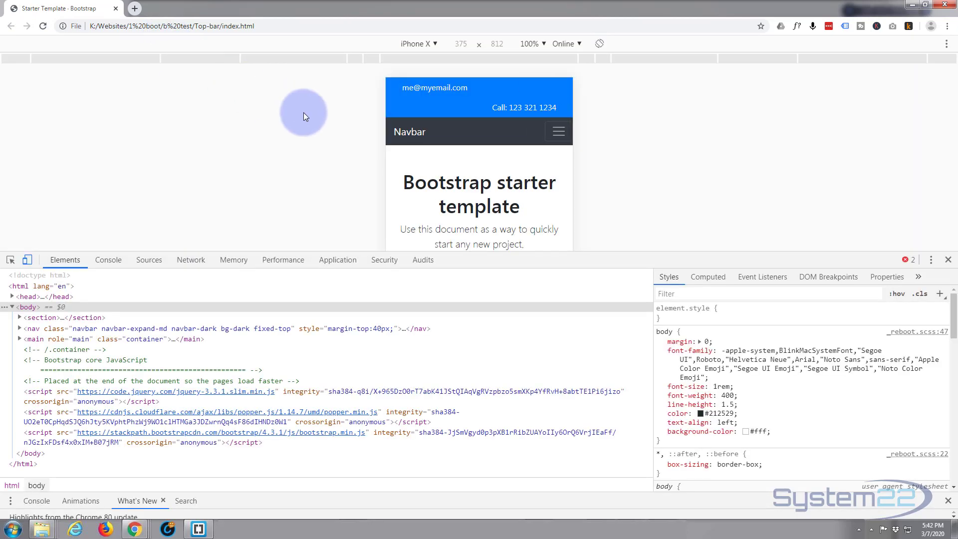
mouse_move(446, 120)
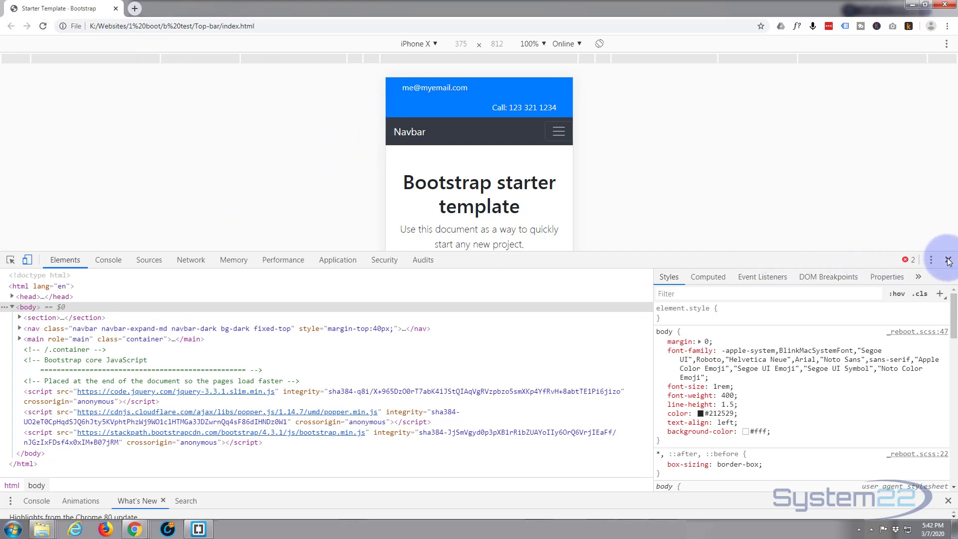
left_click(949, 260)
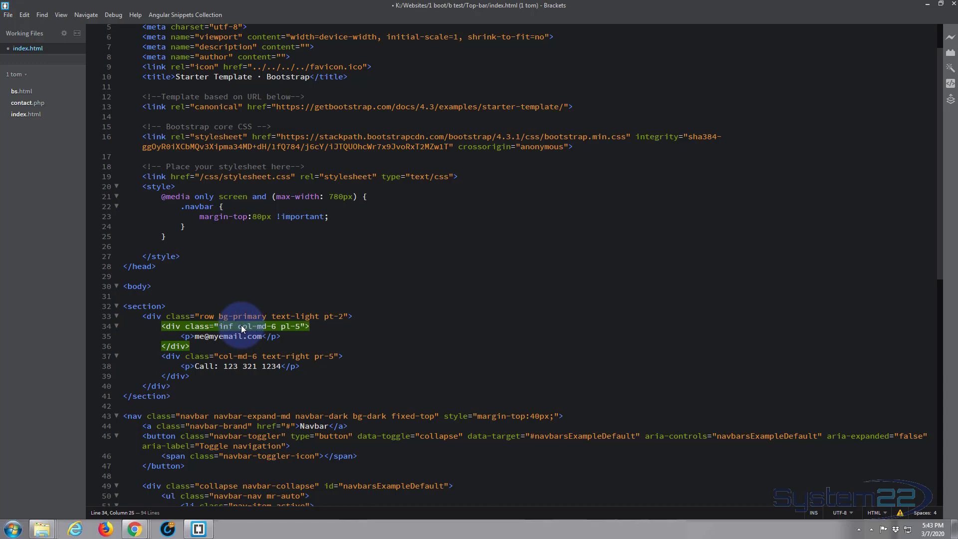
Give the second contact column class inf and add an .inf p rule with text-align:center
left_click(219, 356)
type("inf ")
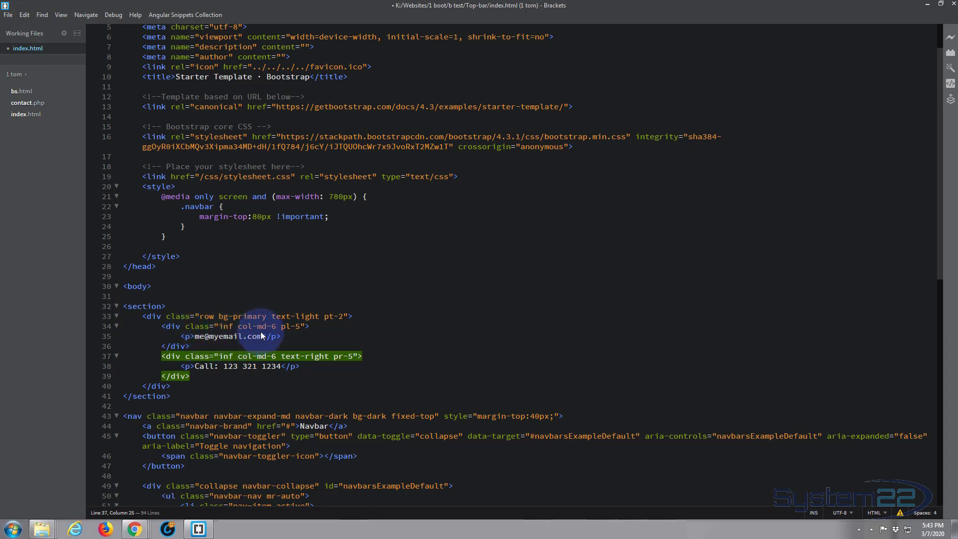
mouse_move(254, 217)
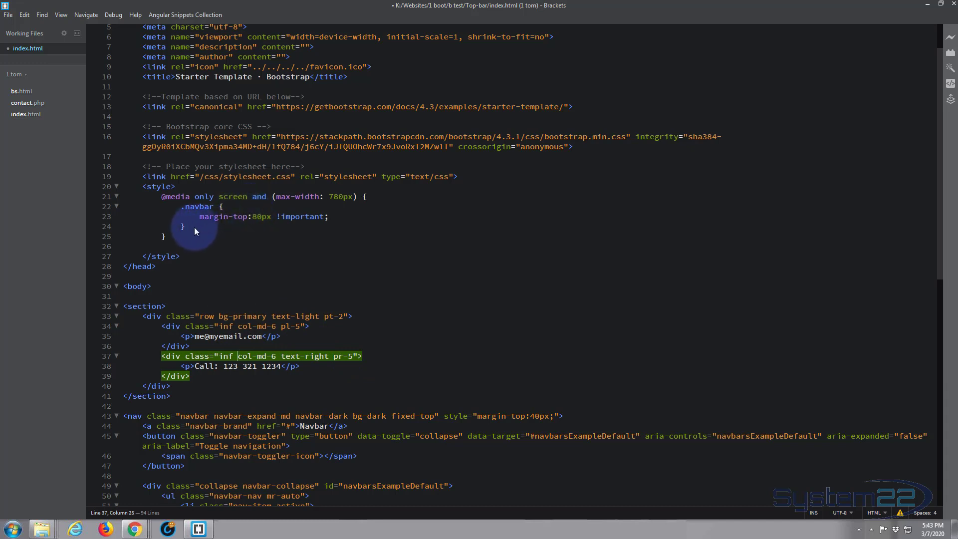
left_click(183, 226)
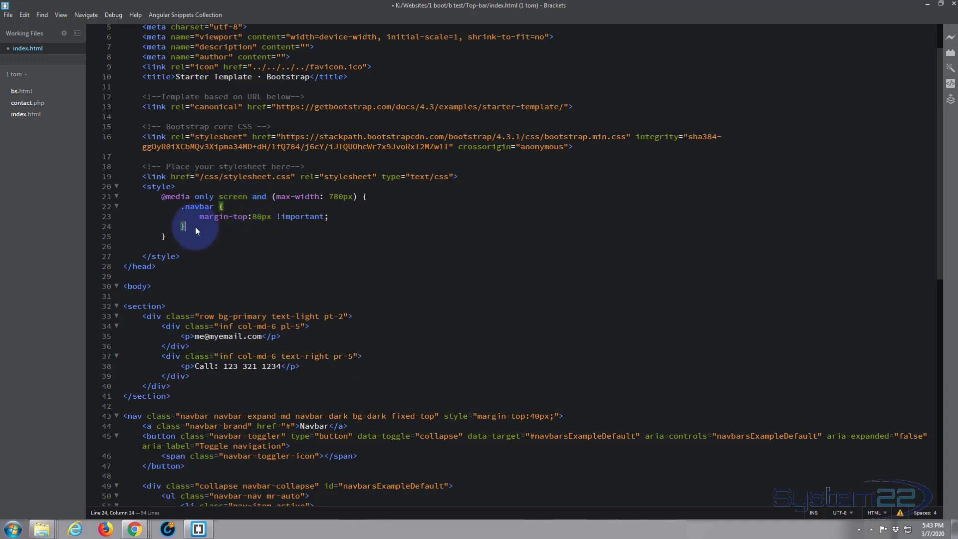
mouse_move(214, 222)
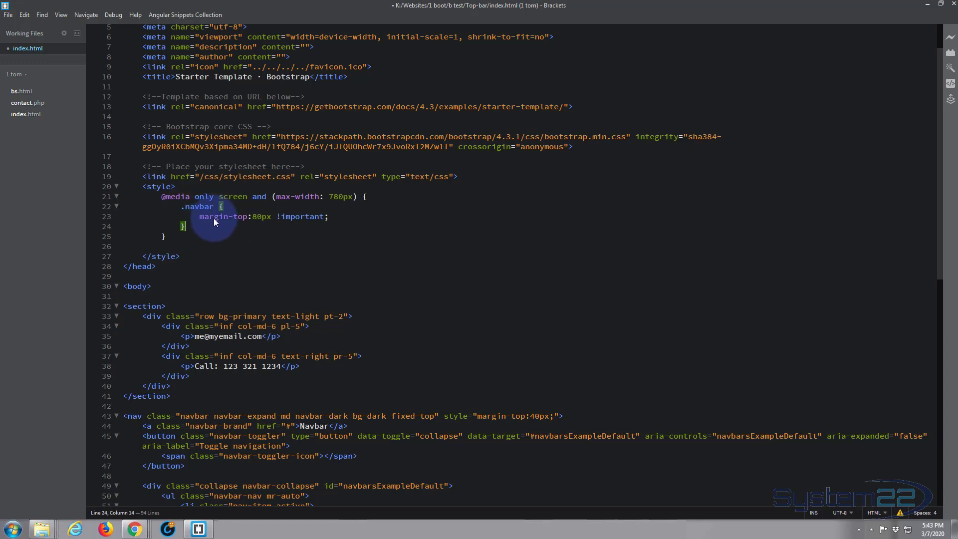
mouse_move(204, 234)
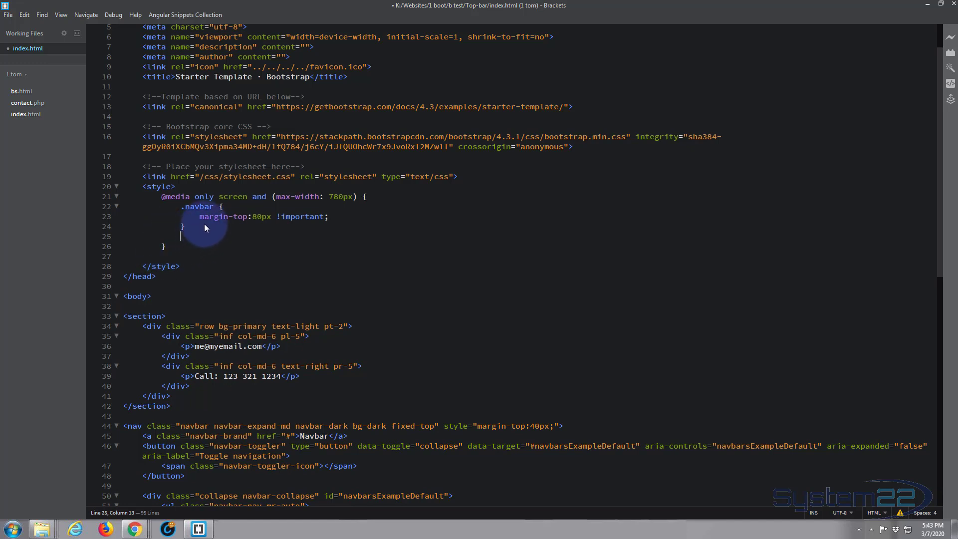
mouse_move(281, 191)
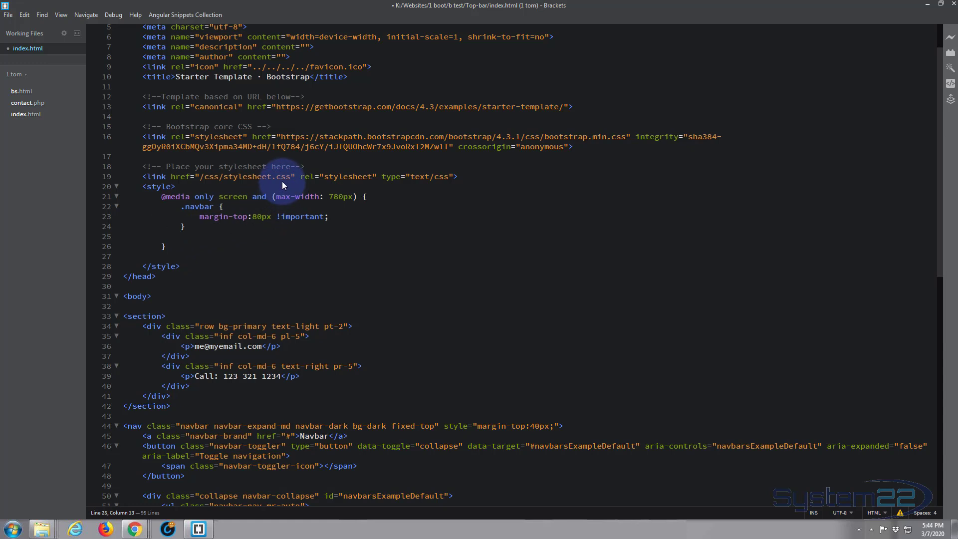
type(".inf")
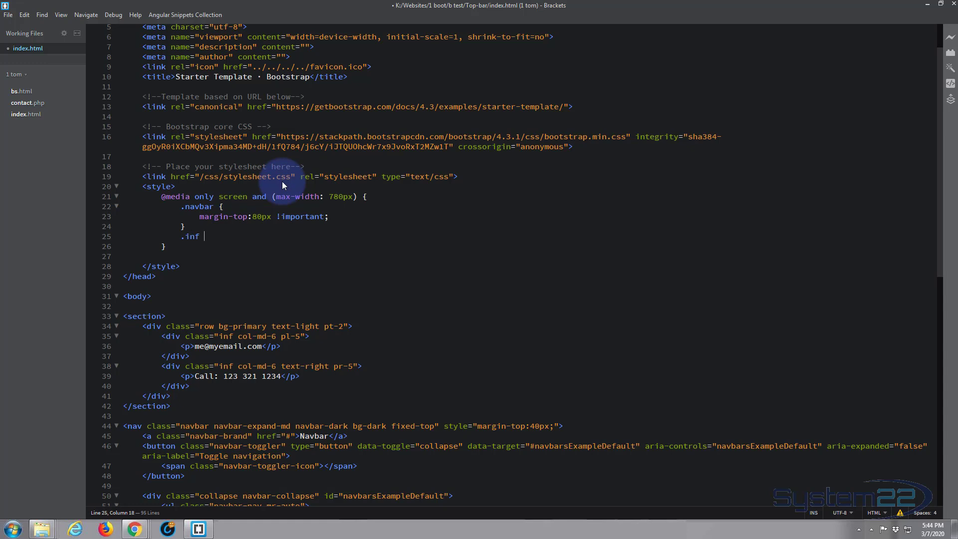
type("p")
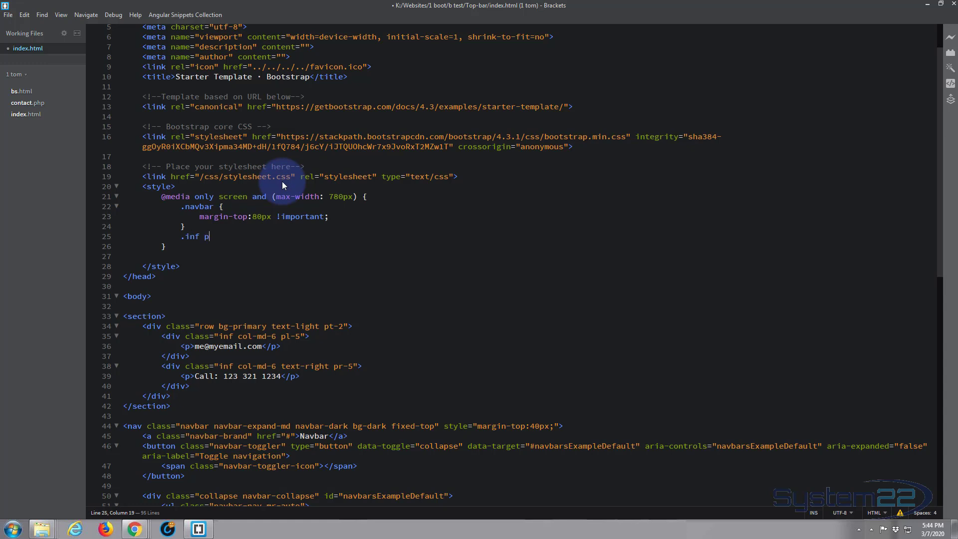
mouse_move(212, 320)
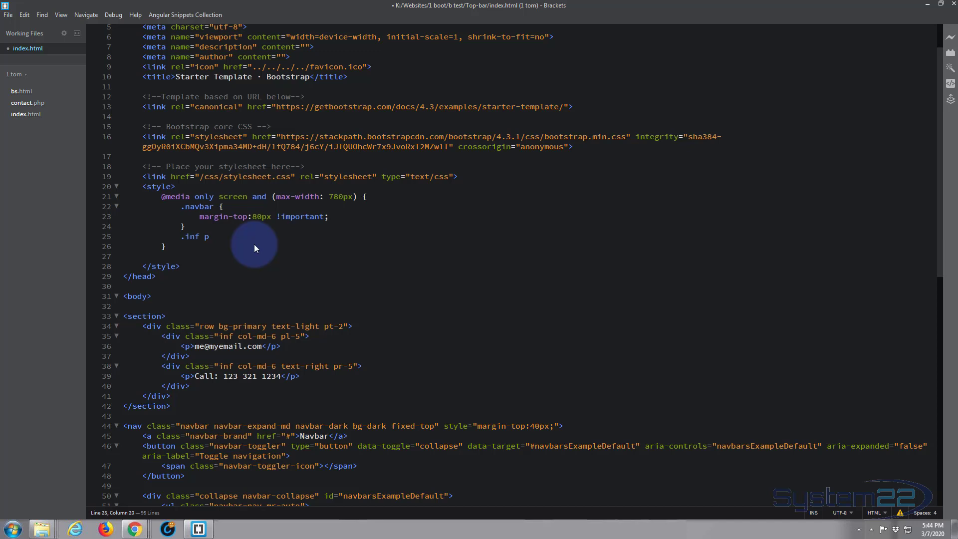
type("{")
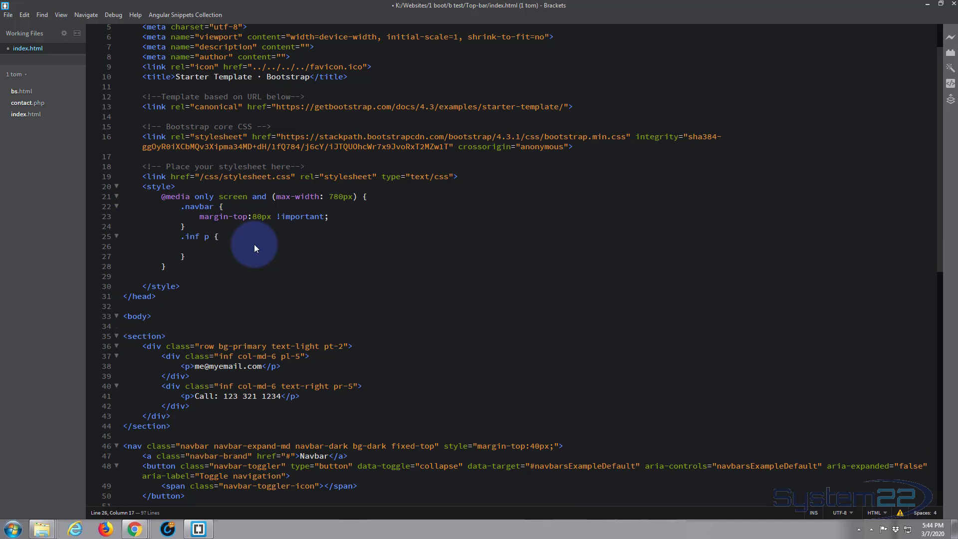
type("text")
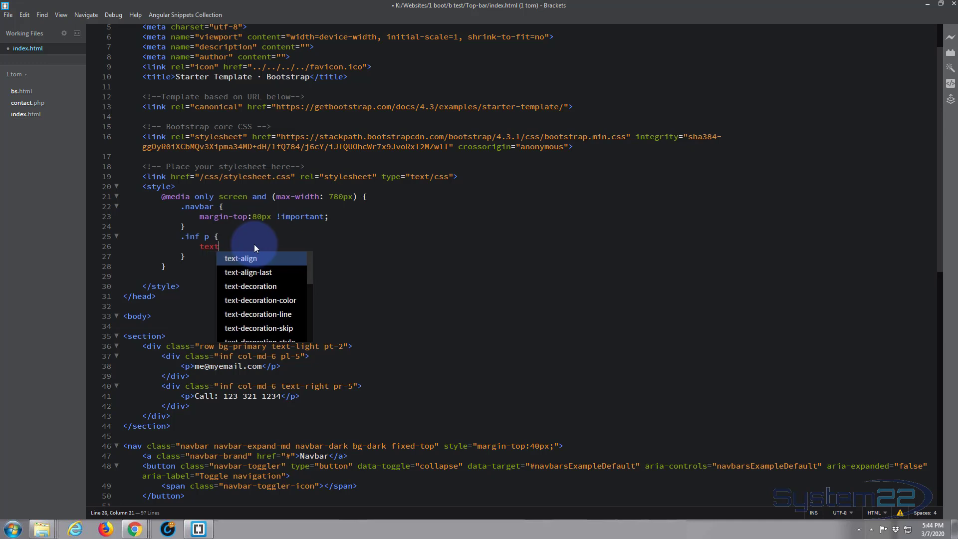
type("-align")
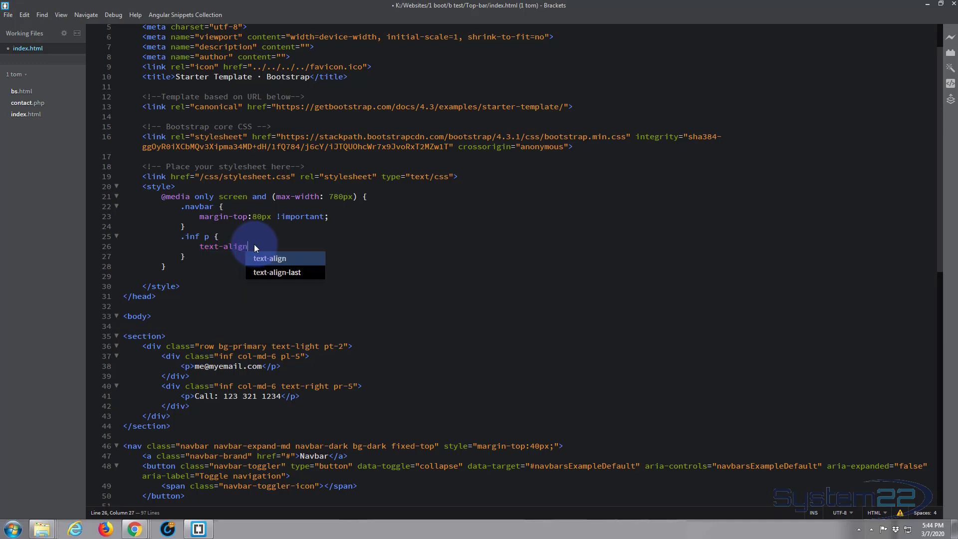
type(":center;")
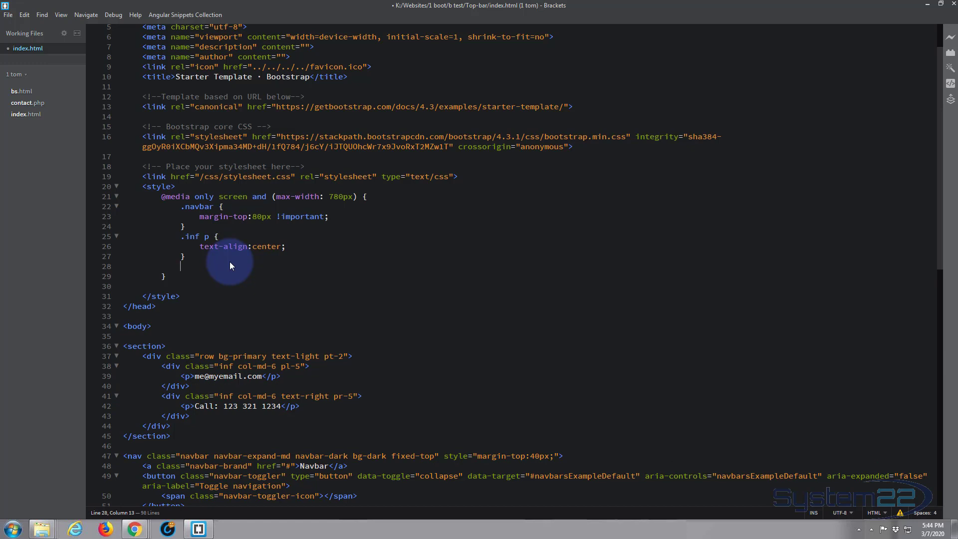
Write an .inf rule in the media query with padding-left:0 and padding-right:0
type(".inf")
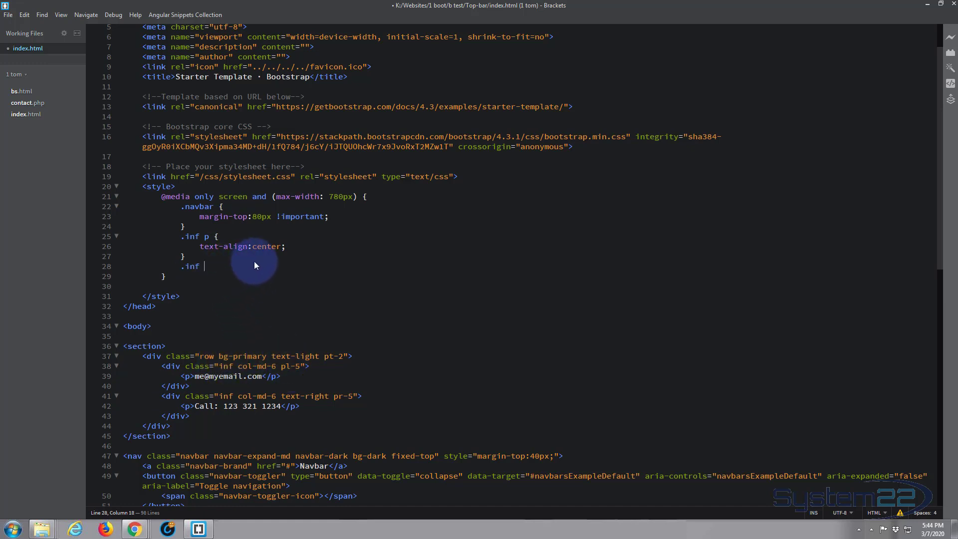
type("{")
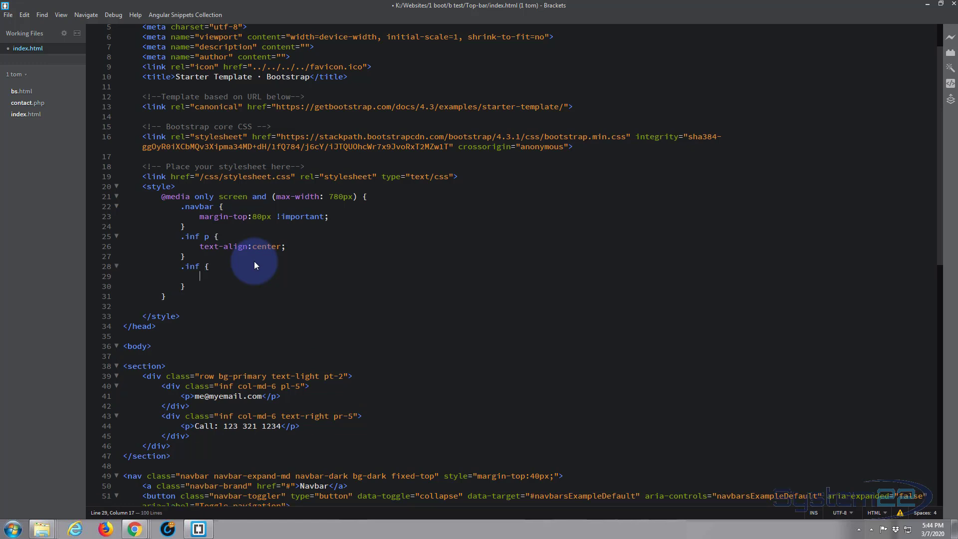
type("pad")
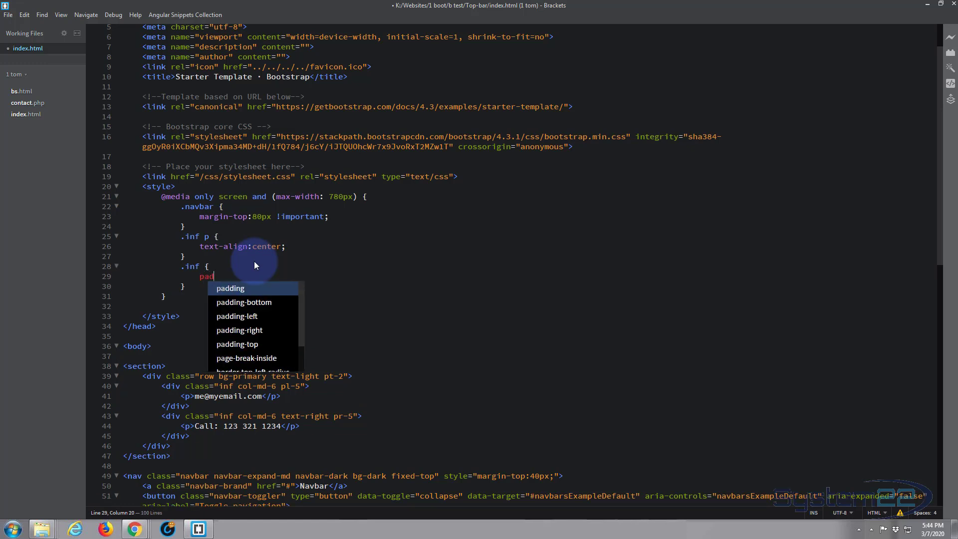
type("left:")
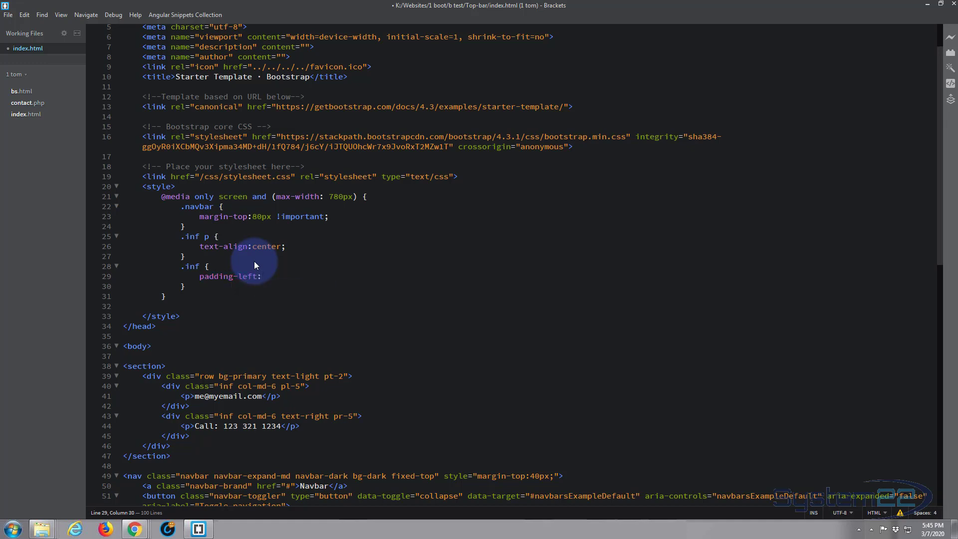
type("0;")
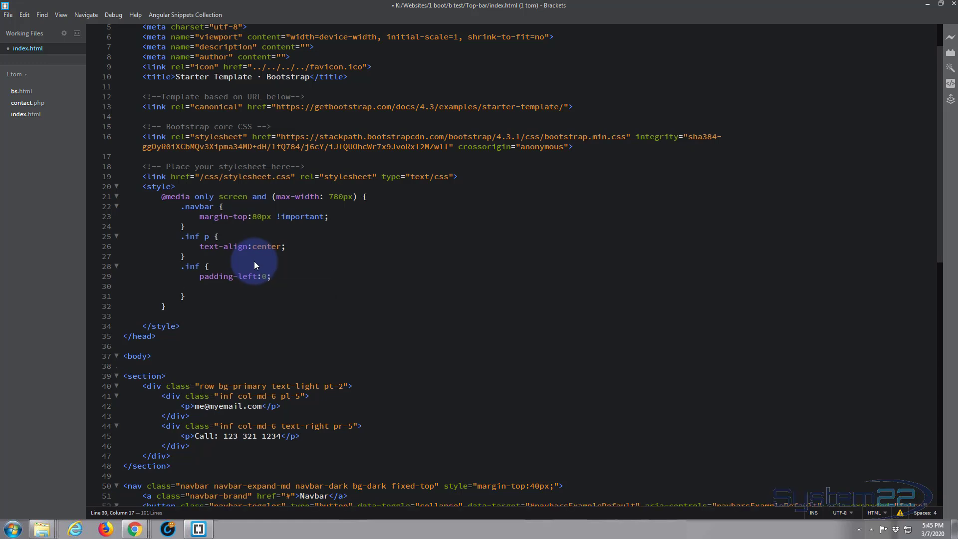
type("padding-right")
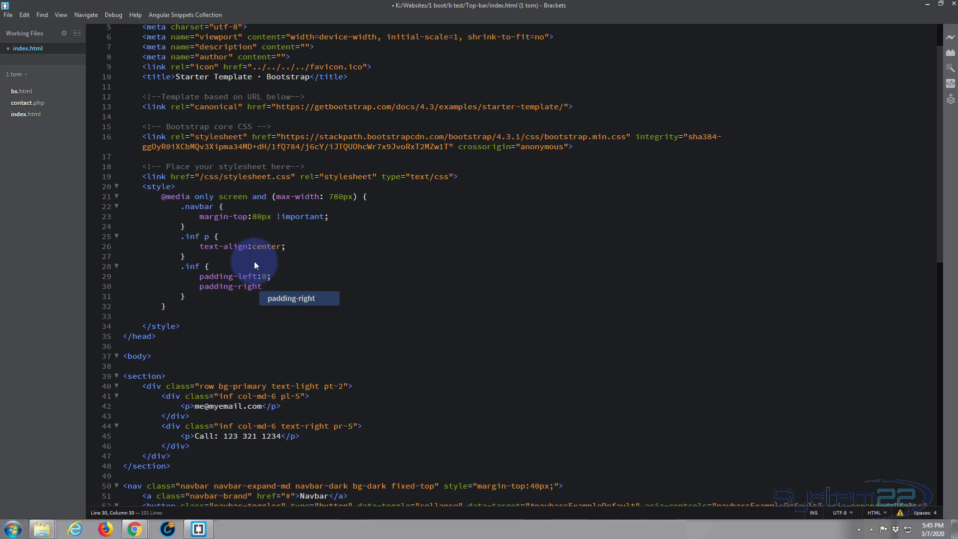
type(":0")
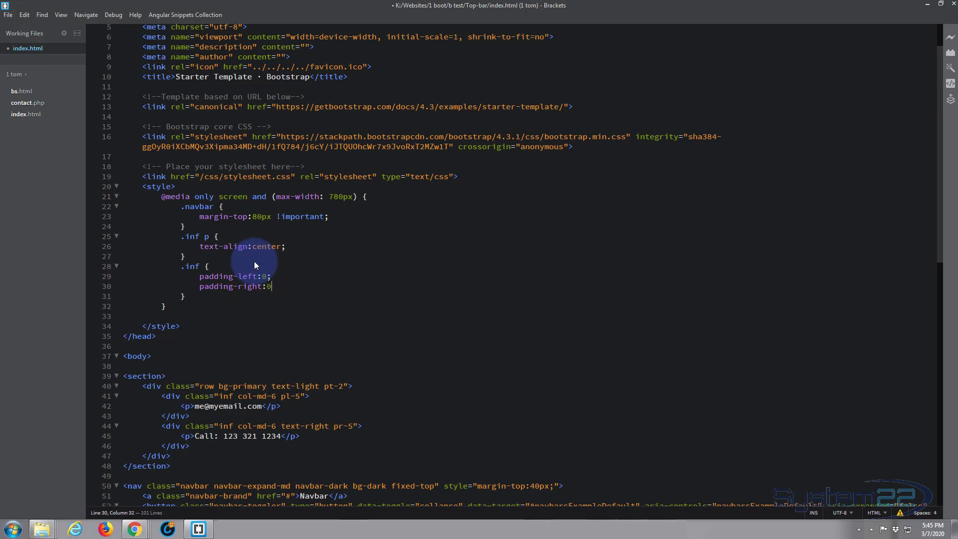
type(";")
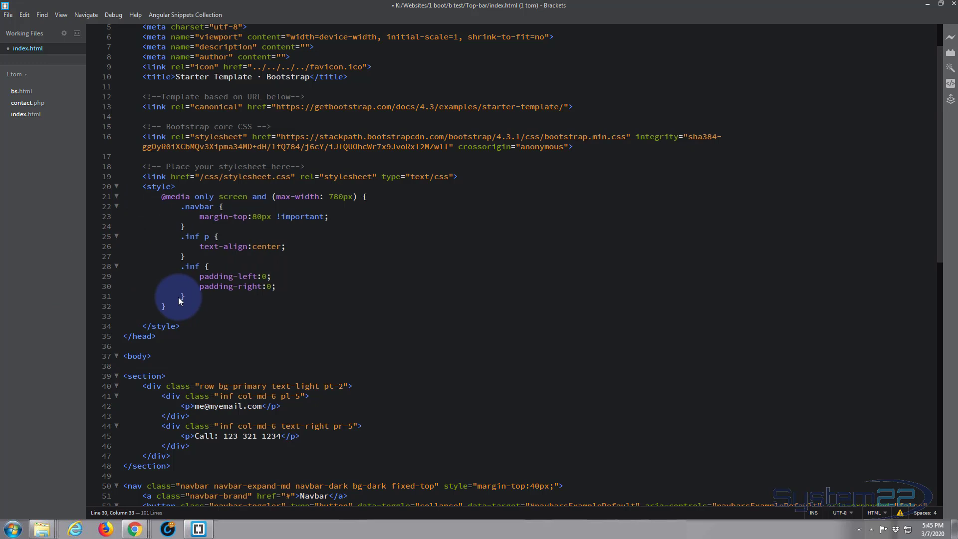
left_click(276, 286)
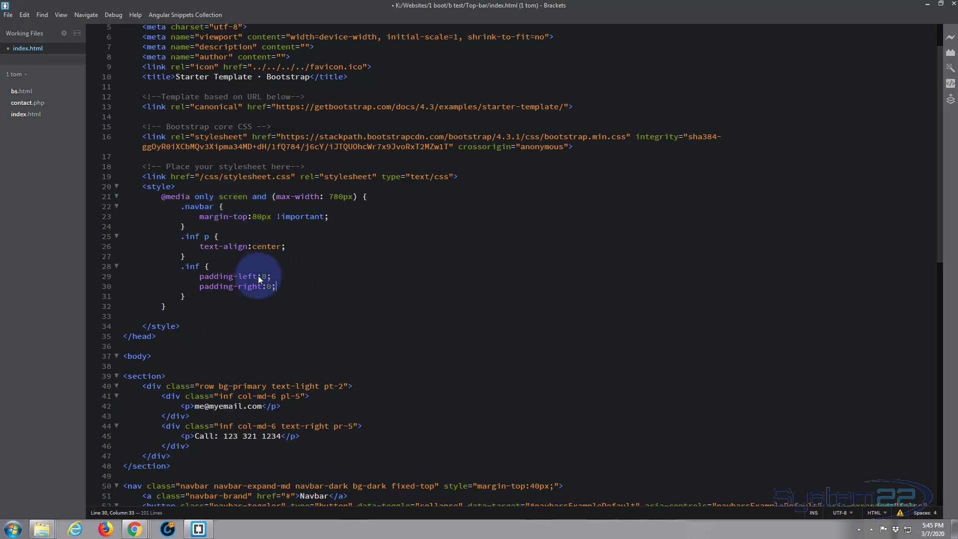
mouse_move(152, 195)
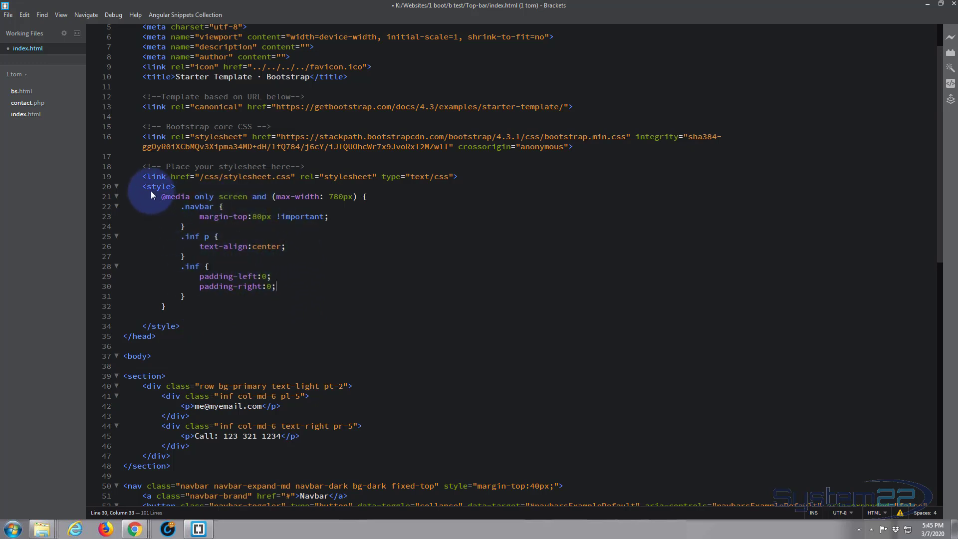
mouse_move(144, 194)
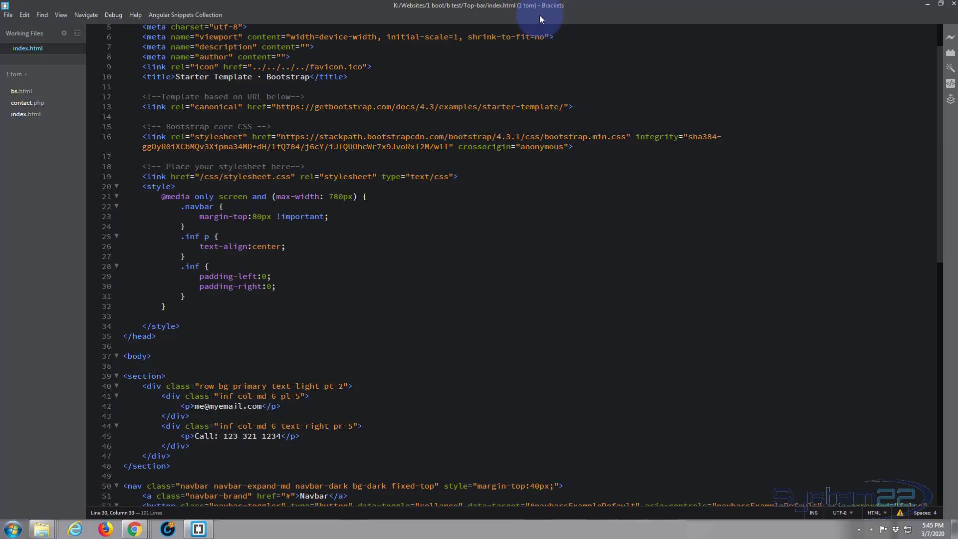
Reload the preview, inspect the call number, and toggle the .inf zero-padding properties
left_click(134, 528)
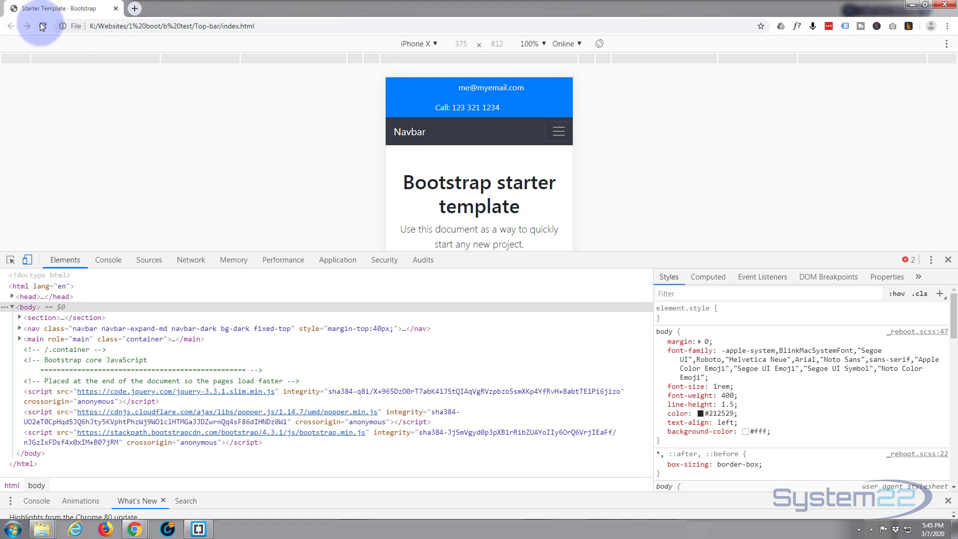
left_click(42, 26)
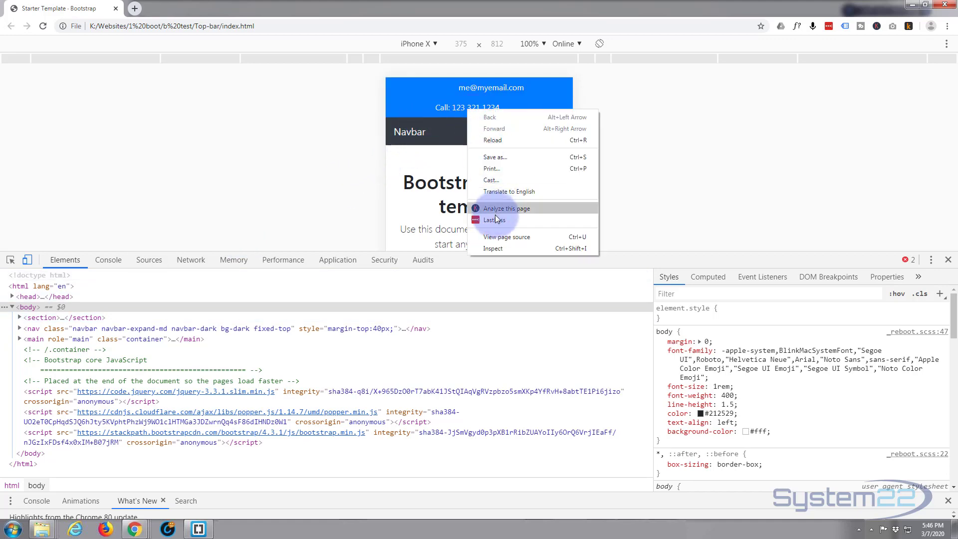
left_click(492, 220)
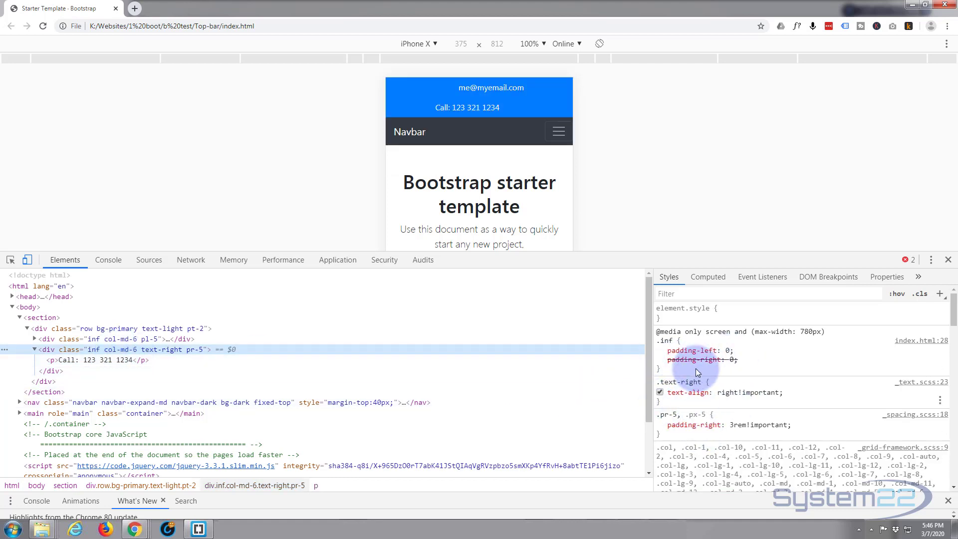
left_click(660, 359)
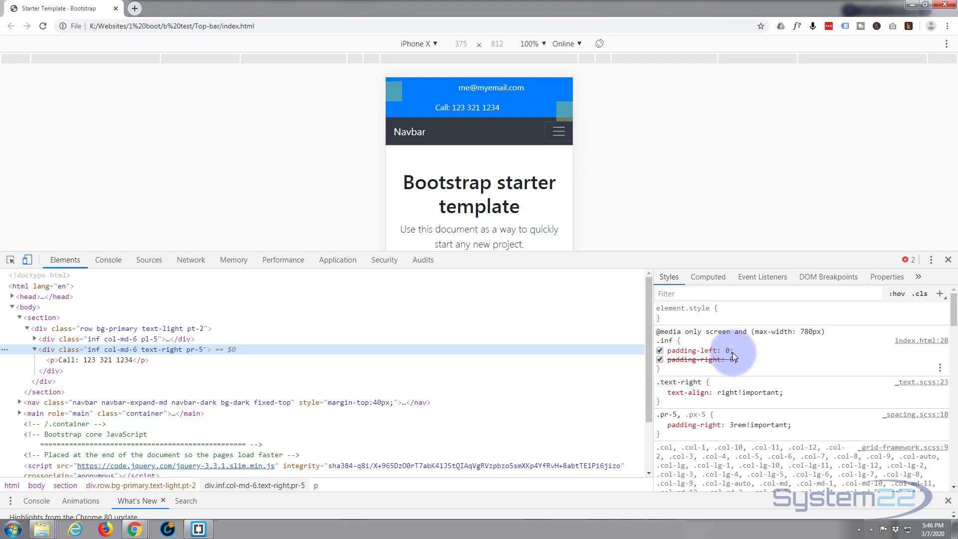
left_click(659, 359)
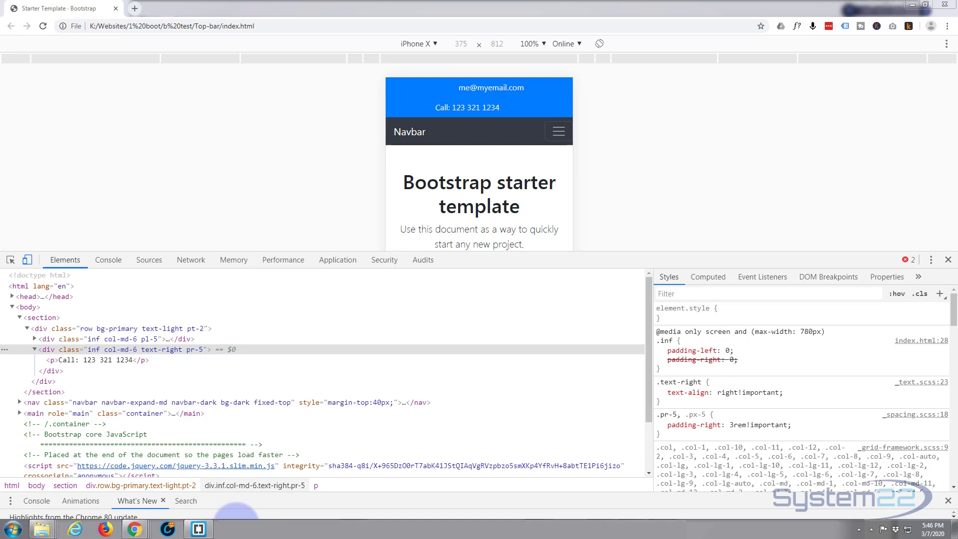
left_click(197, 528)
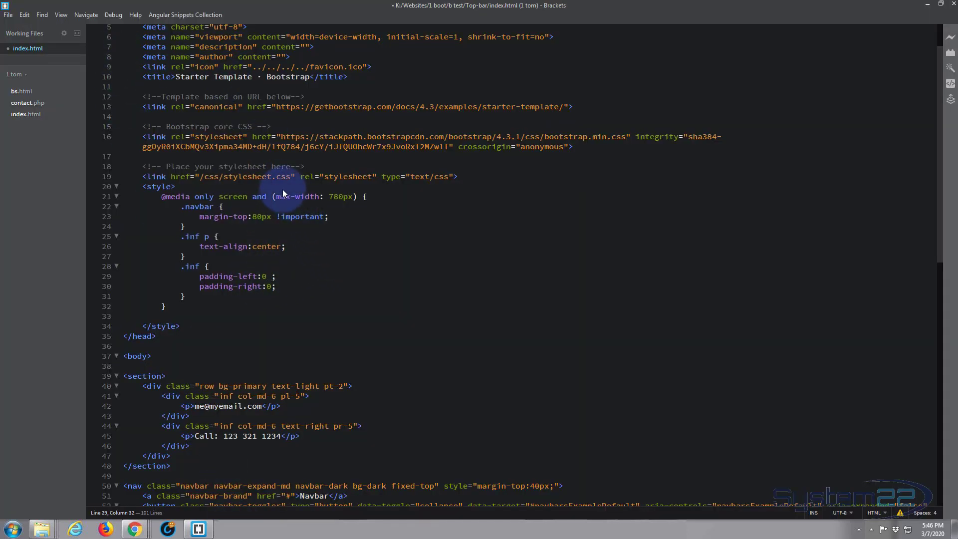
Append !important to the padding-left:0 value in the .inf media-query rule
double_click(299, 216)
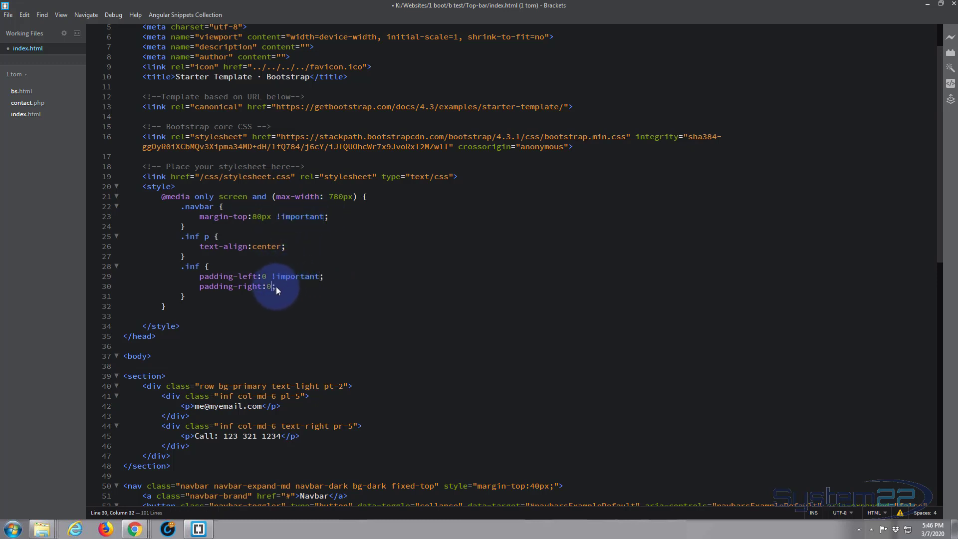
type("!important")
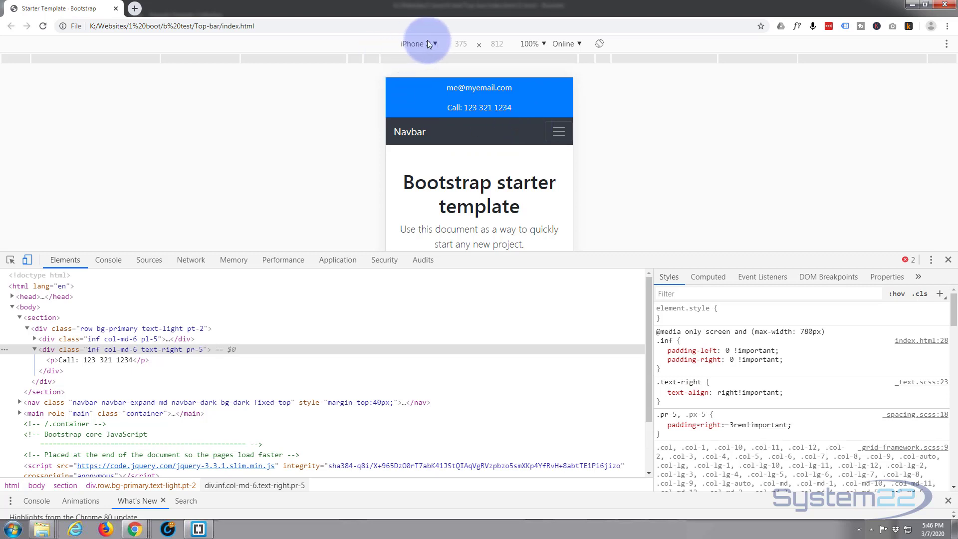
left_click(417, 43)
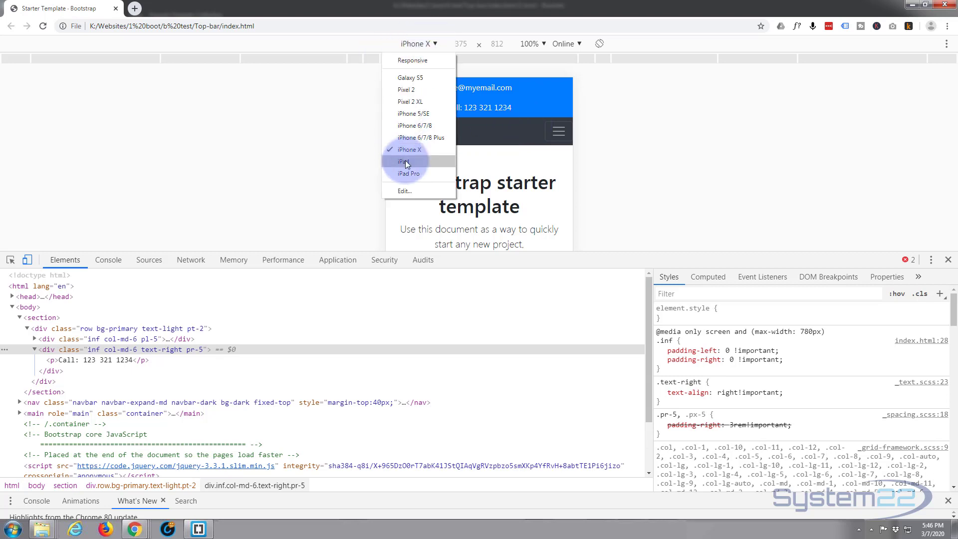
left_click(405, 161)
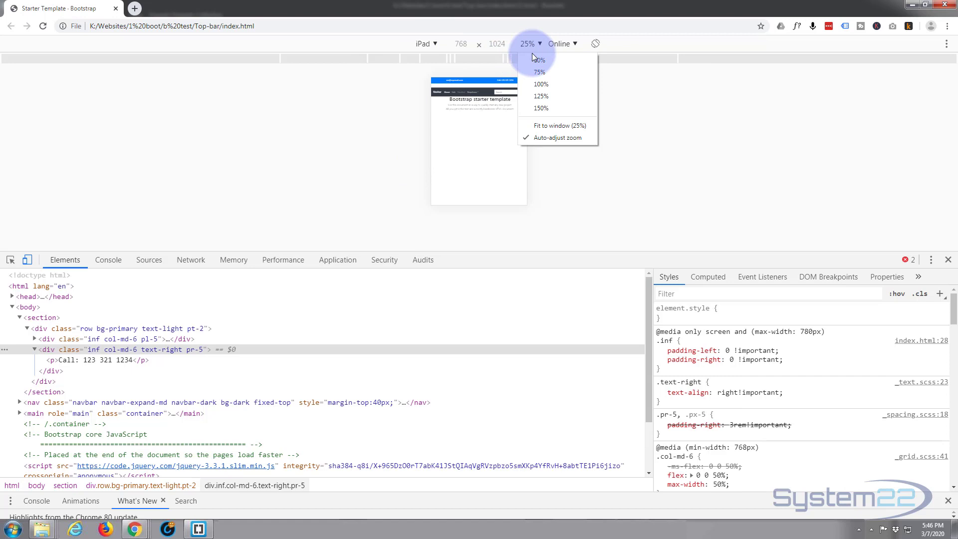
left_click(539, 84)
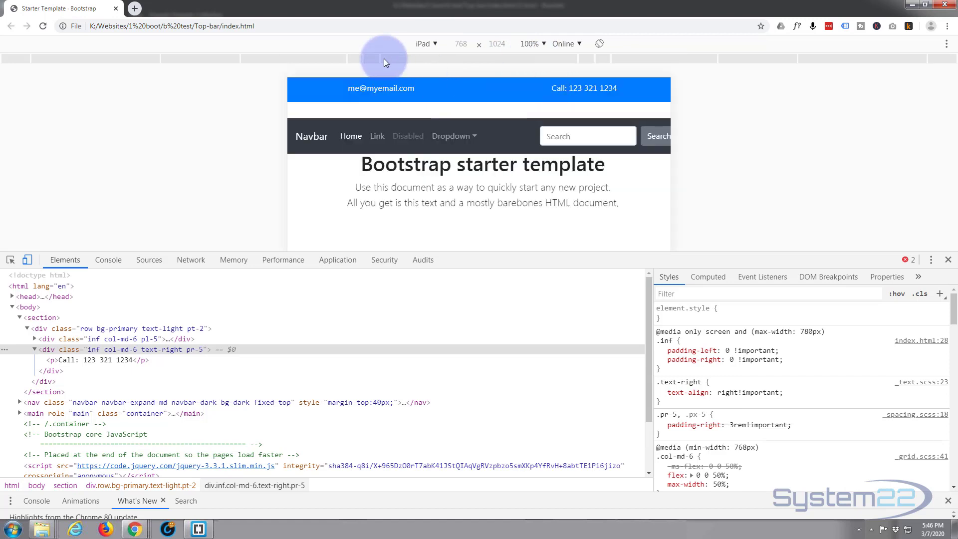
Switch the emulated device back to iPhone X at 100% zoom
left_click(423, 44)
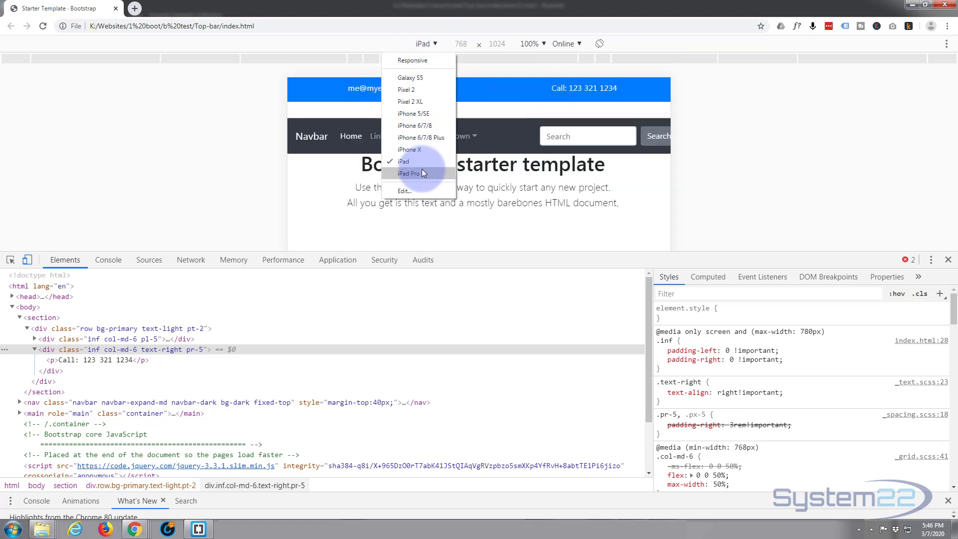
left_click(409, 150)
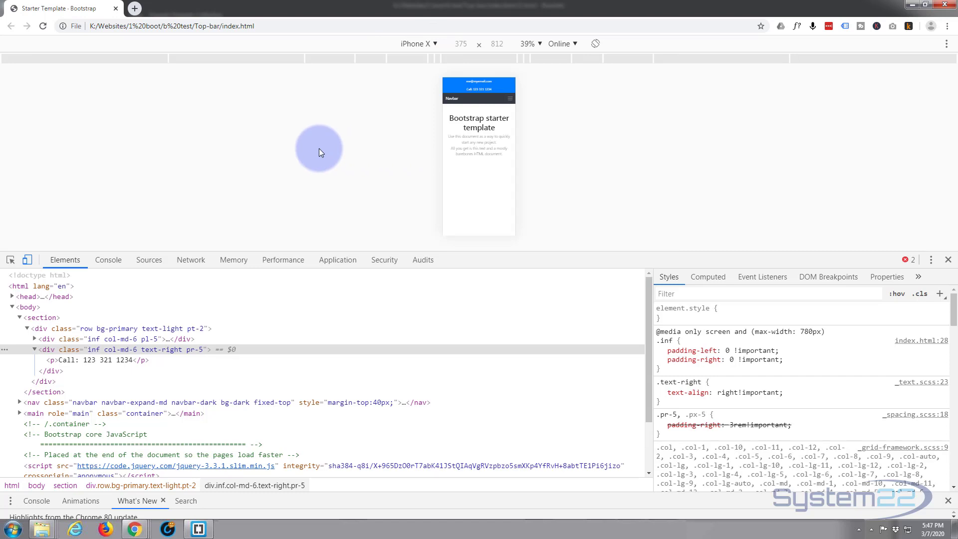
left_click(528, 43)
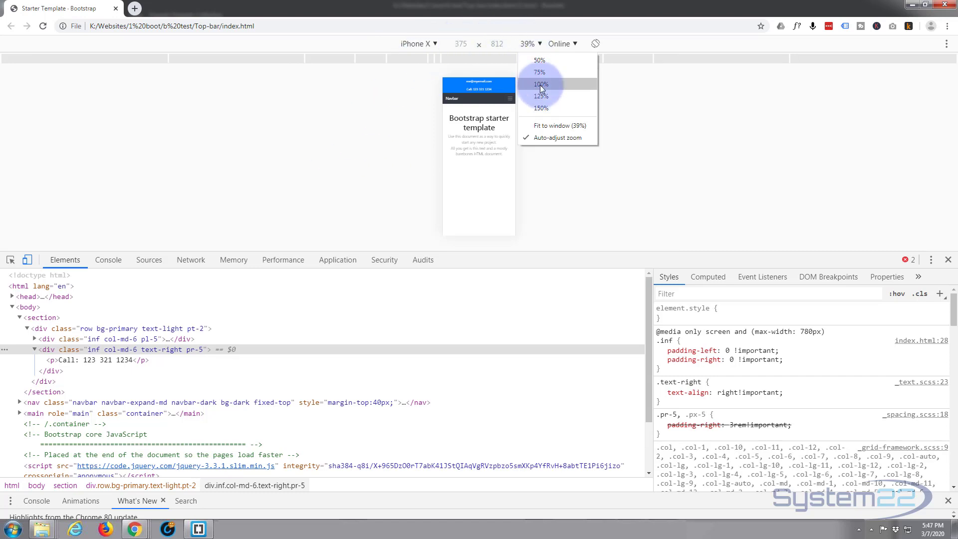
left_click(539, 84)
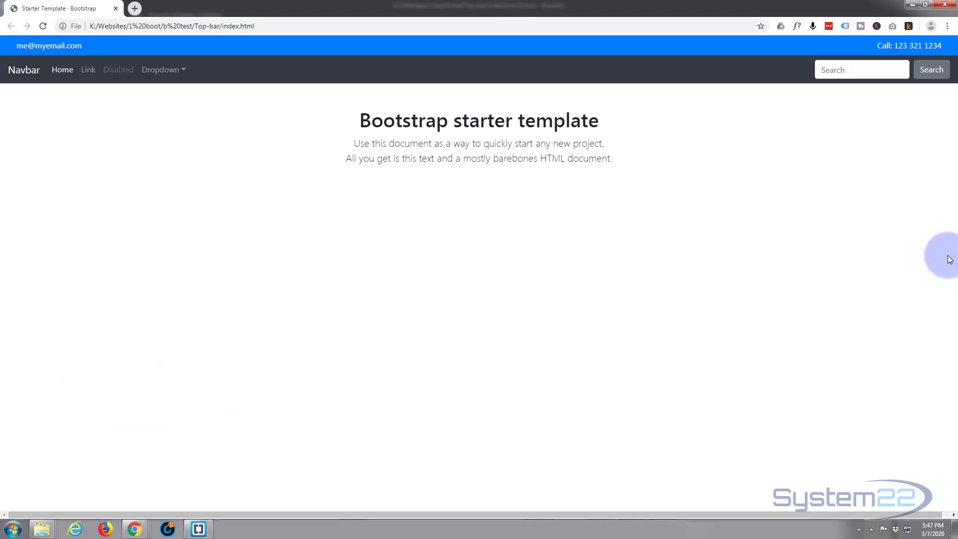
mouse_move(723, 278)
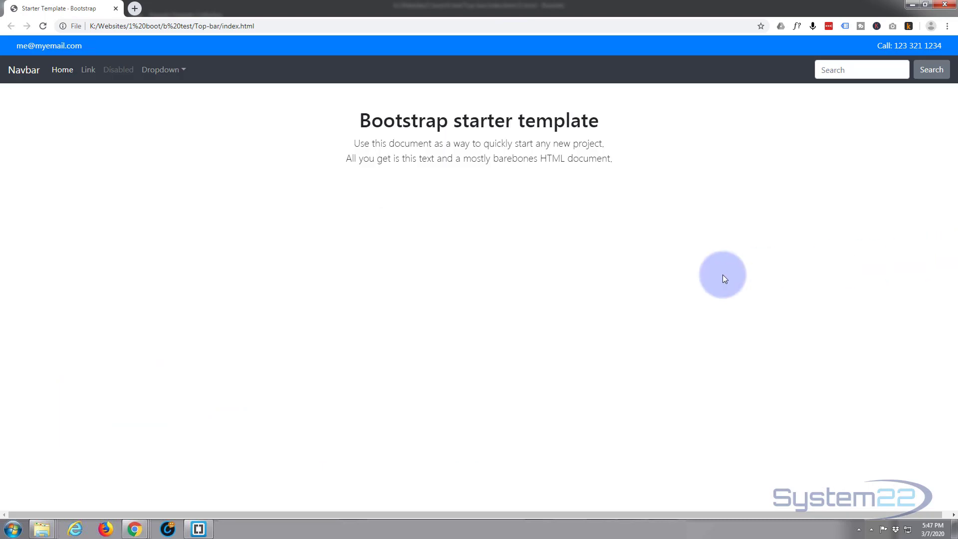